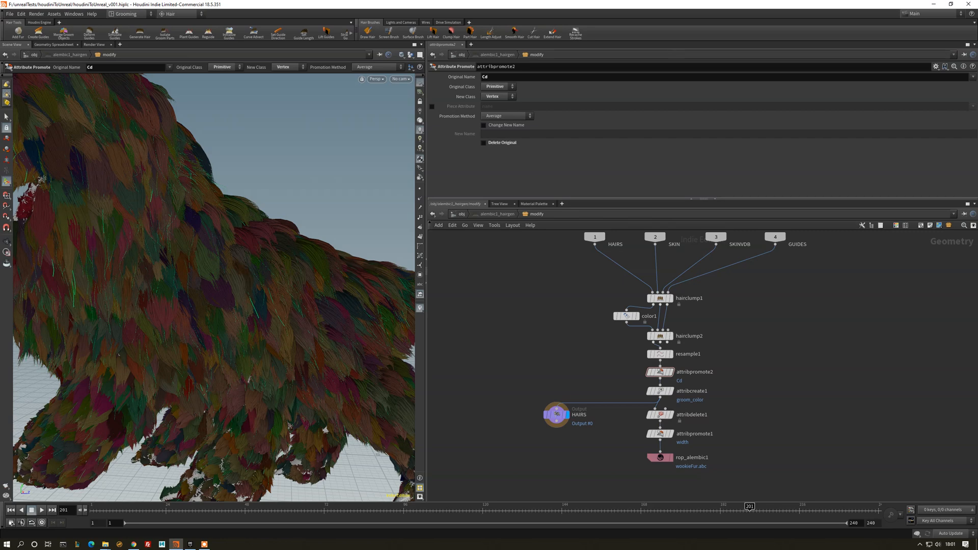
mouse_move(543, 321)
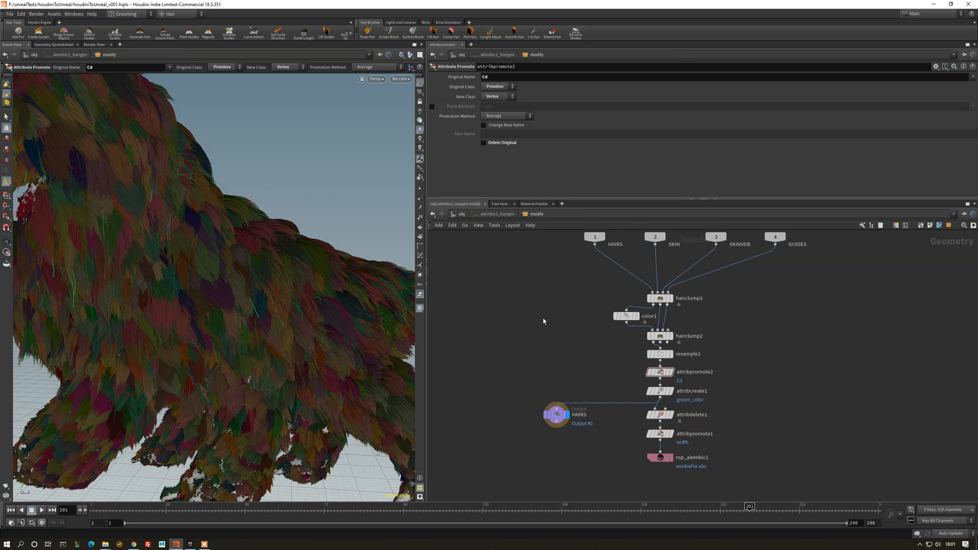
mouse_move(594, 324)
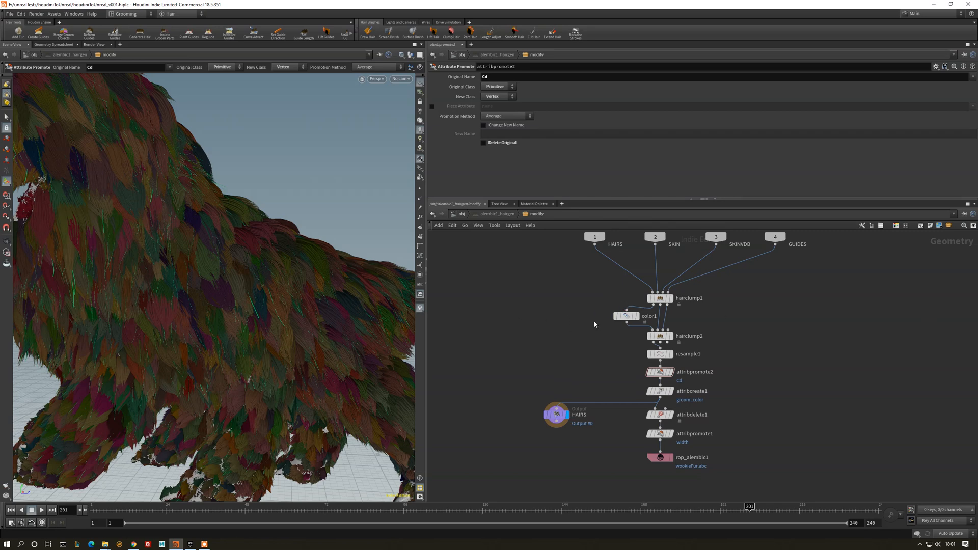
mouse_move(492, 312)
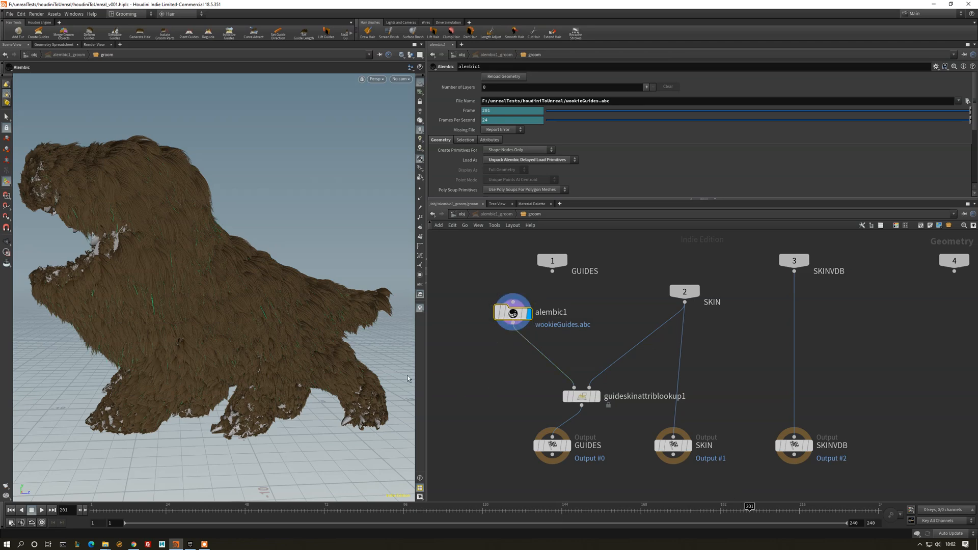
Return to the object level and inspect the hair generation object's thickness curve.
left_click(580, 397)
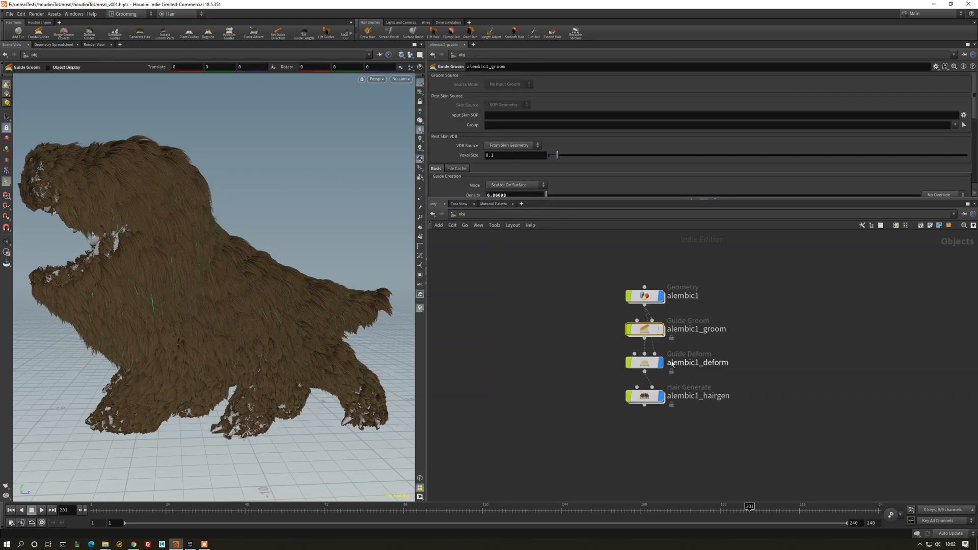
left_click(644, 397)
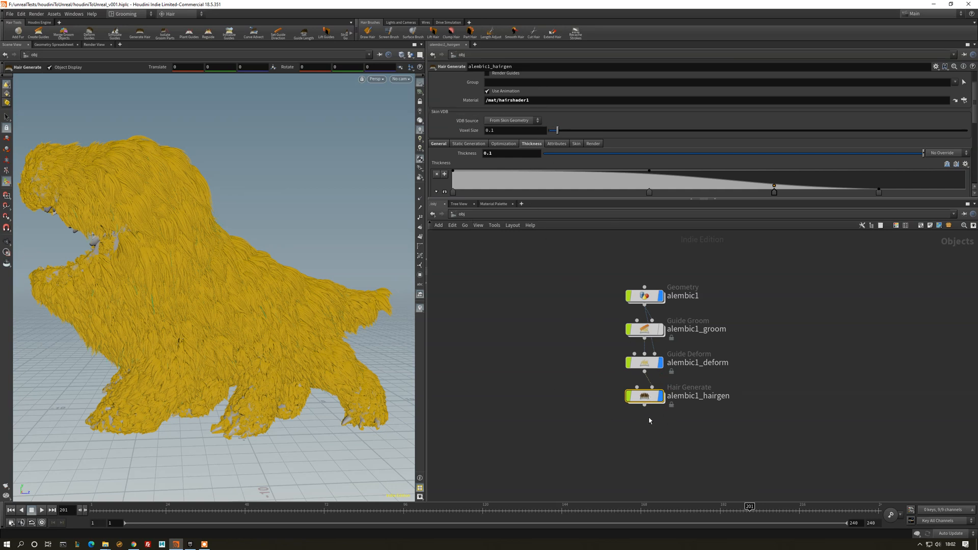
left_click(773, 185)
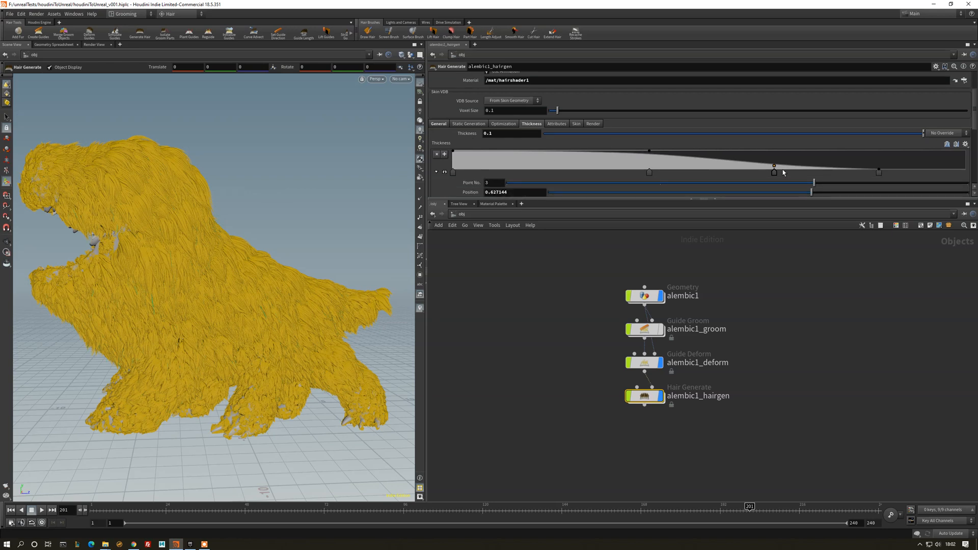
left_click(438, 123)
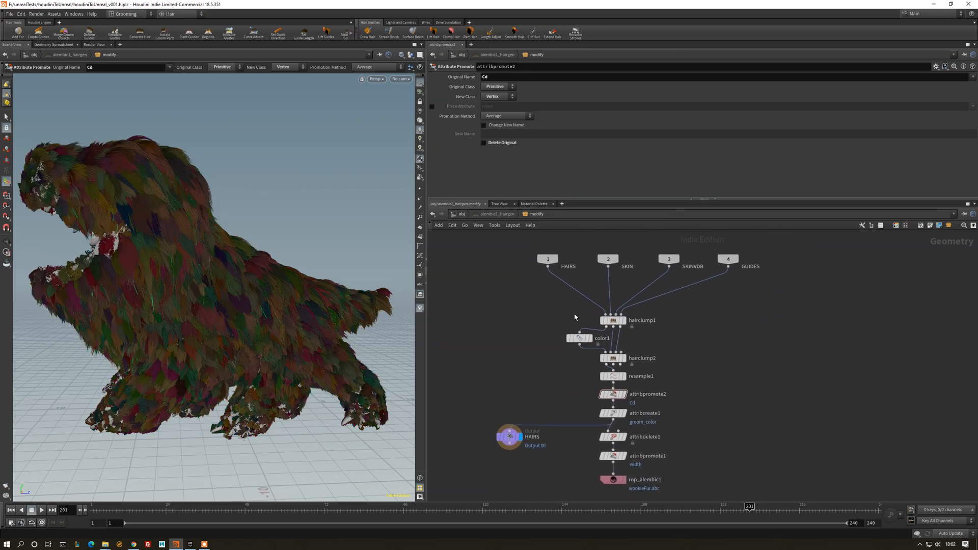
Display the clump-coloured hair at the clumping and resample1 stages in the viewport.
left_click(612, 320)
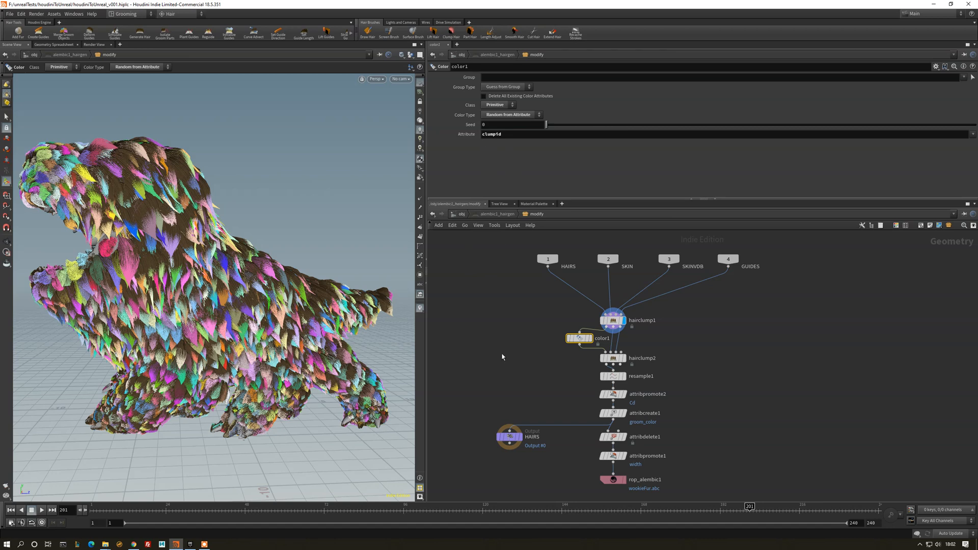
left_click(614, 320)
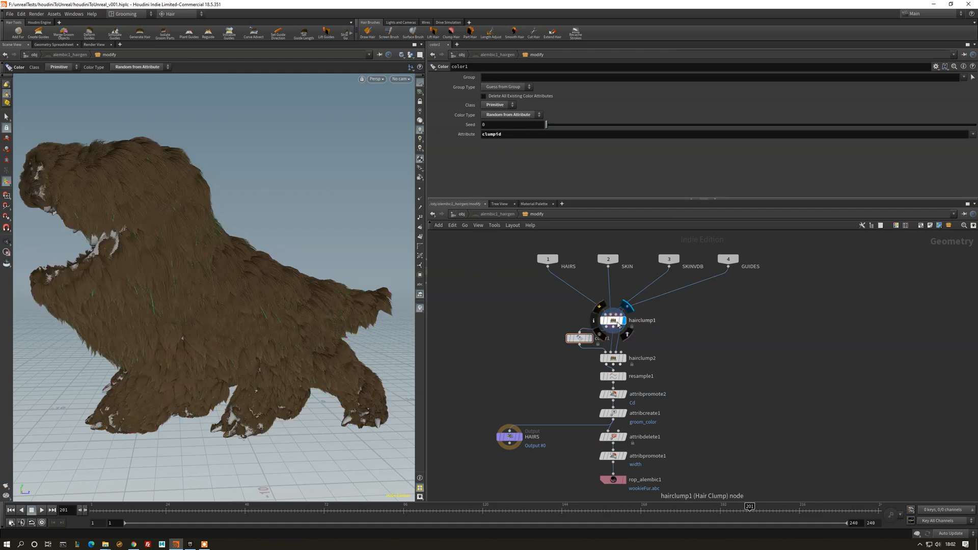
left_click(579, 337)
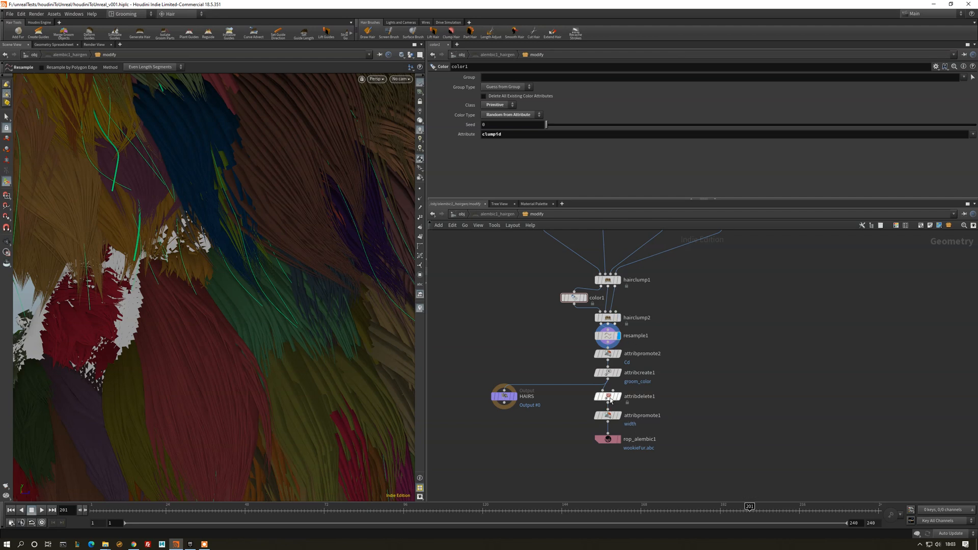
Add an Attribute Delete node with Delete Non Selected enabled and check it in the Geometry Spreadsheet.
key("Tab")
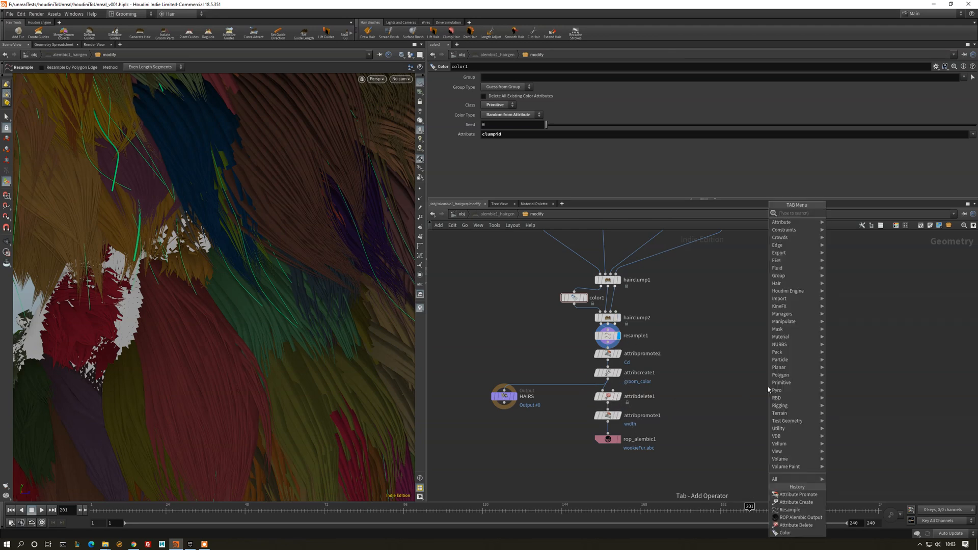
type("dele")
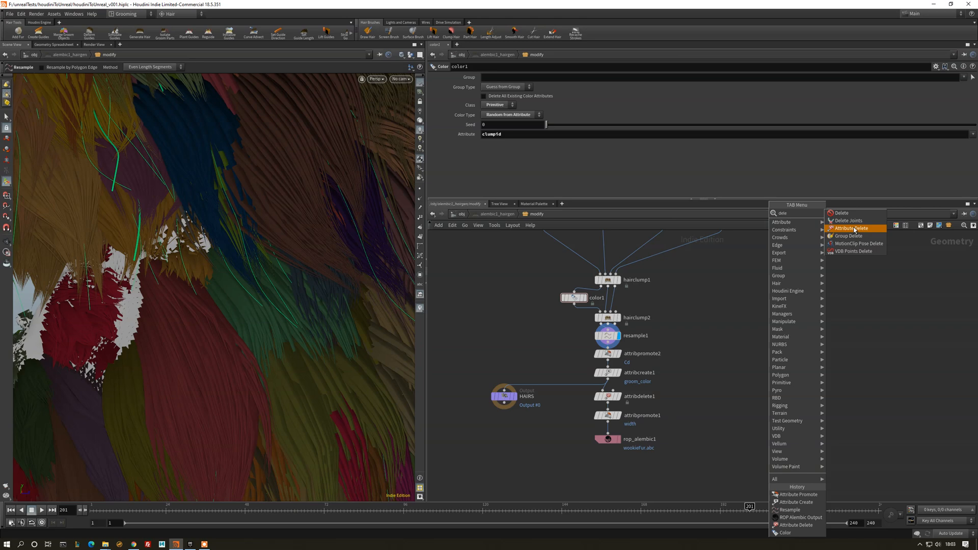
left_click(849, 229)
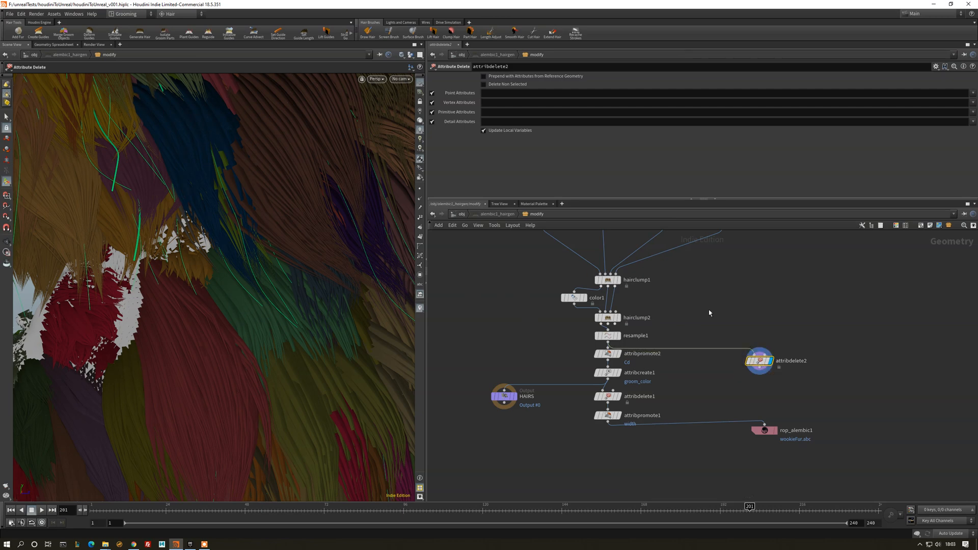
left_click(483, 84)
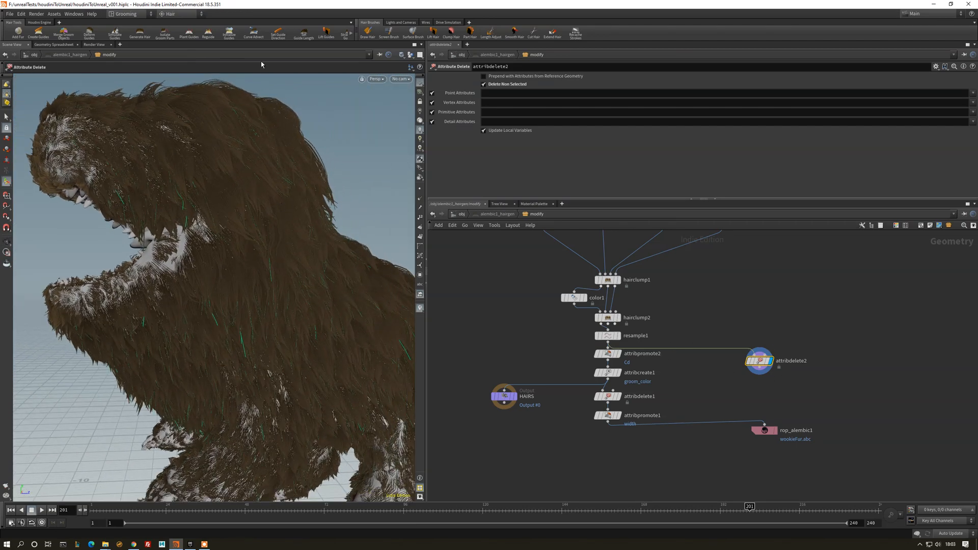
left_click(54, 43)
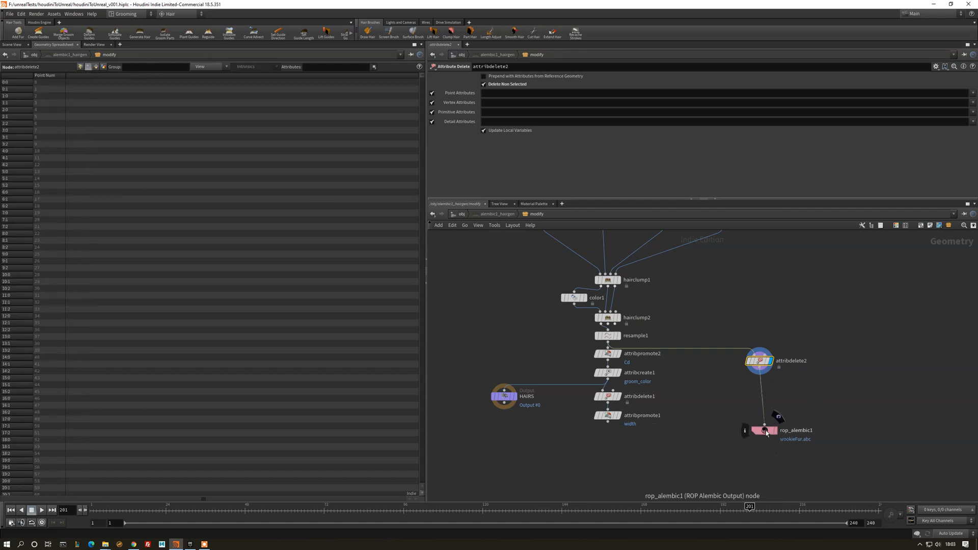
left_click(764, 430)
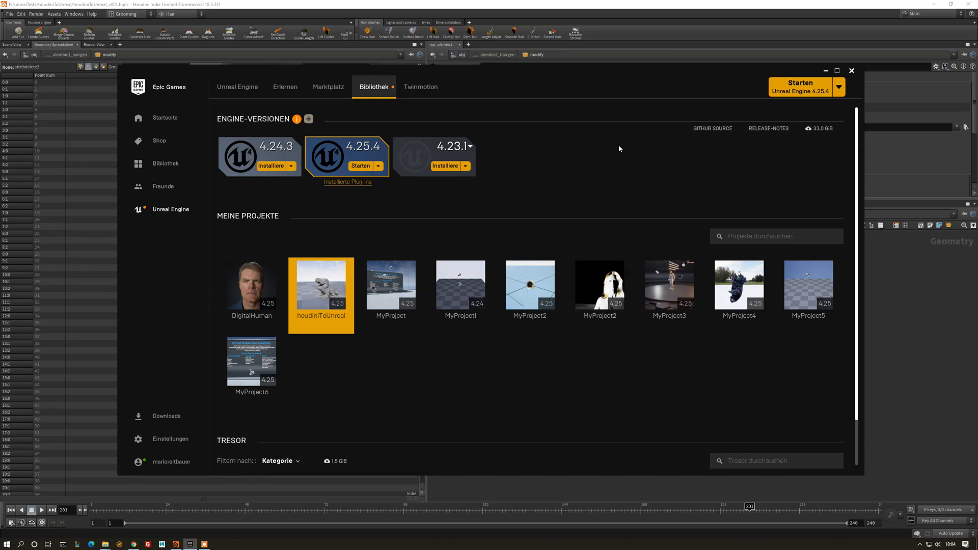
mouse_move(543, 104)
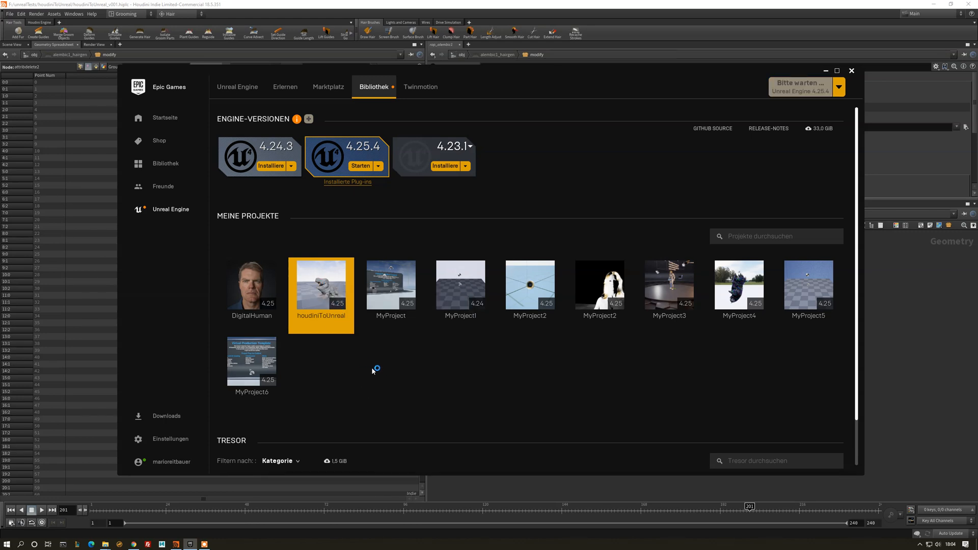
mouse_move(937, 190)
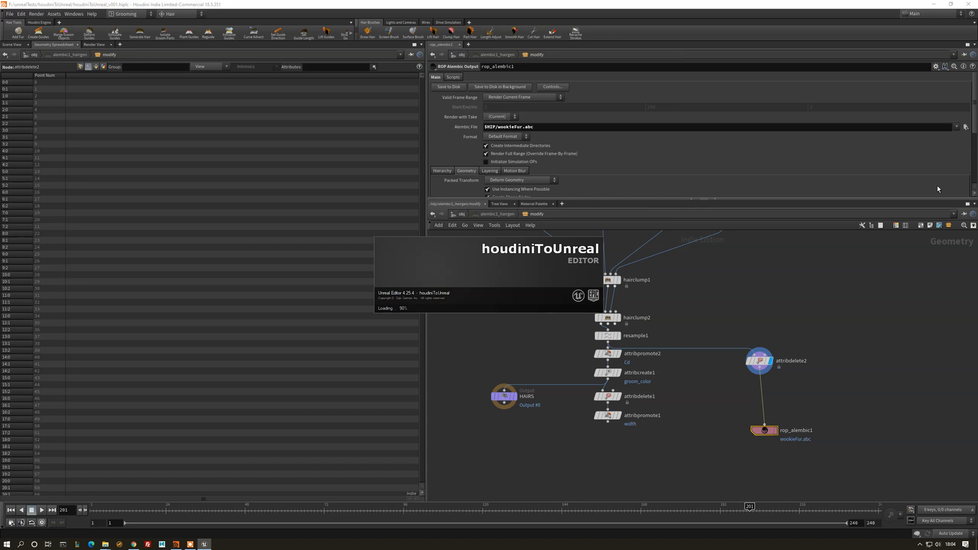
mouse_move(505, 278)
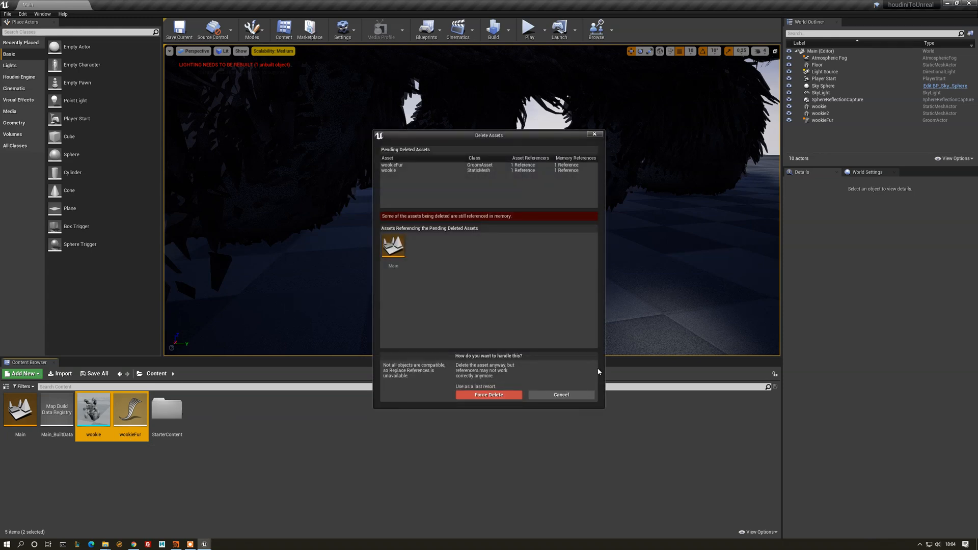
Force delete the still-referenced wookie and wookieFur assets from the project content.
left_click(559, 395)
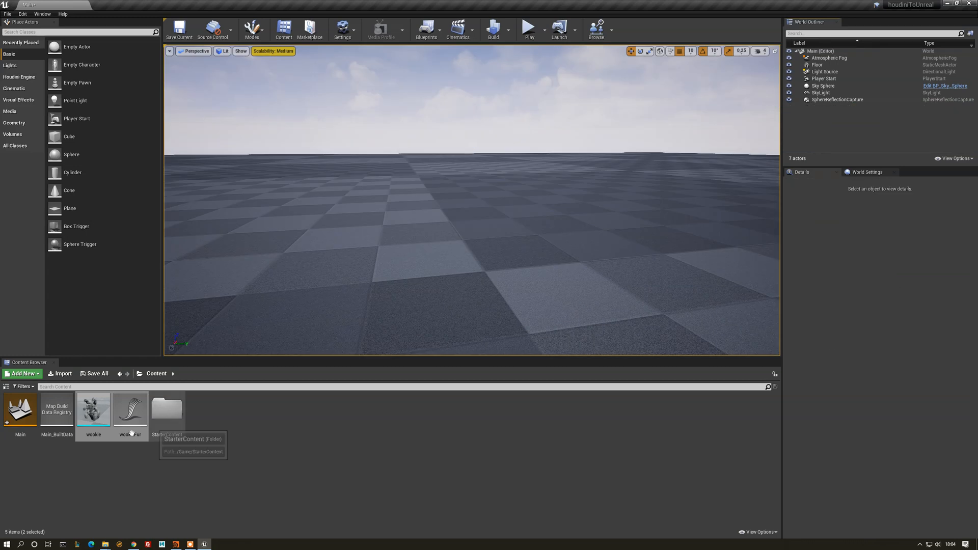
left_click(129, 410)
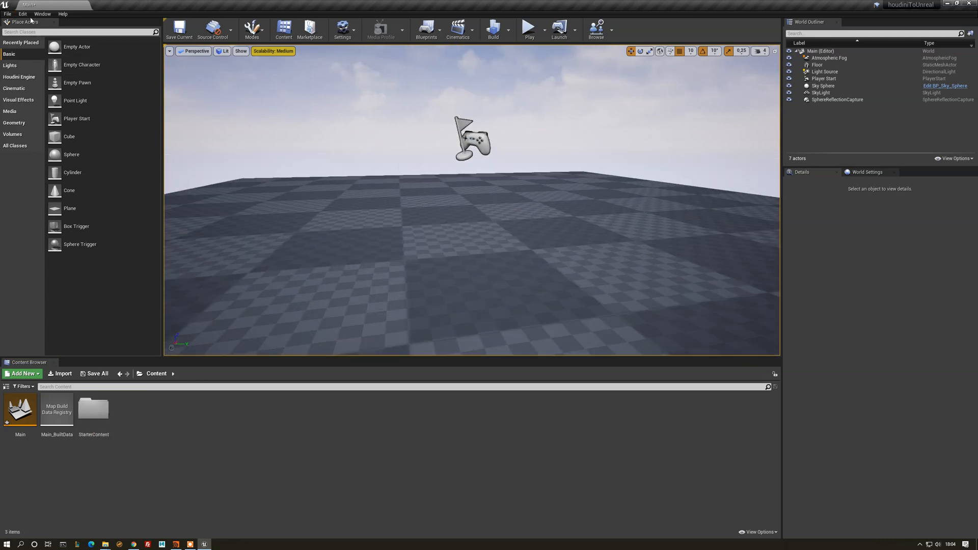
left_click(21, 13)
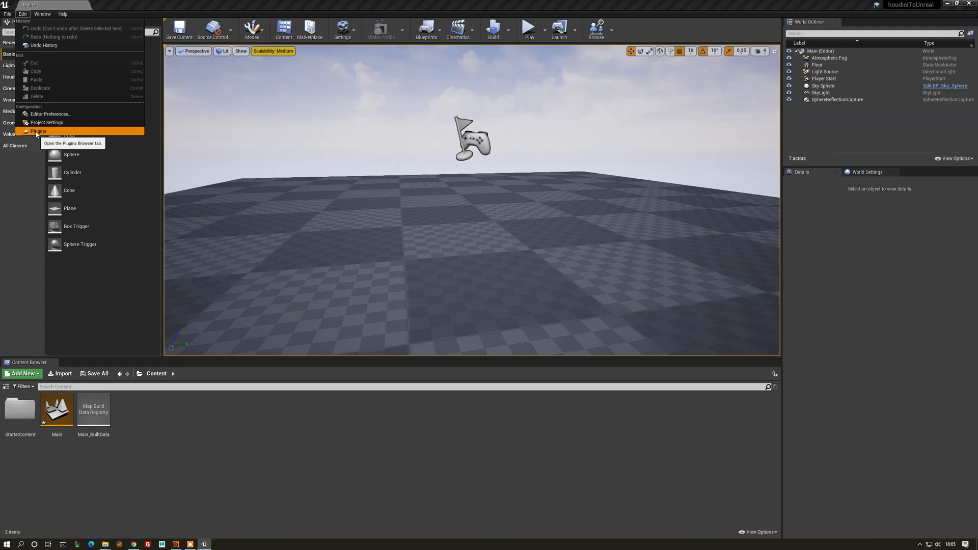
left_click(39, 132)
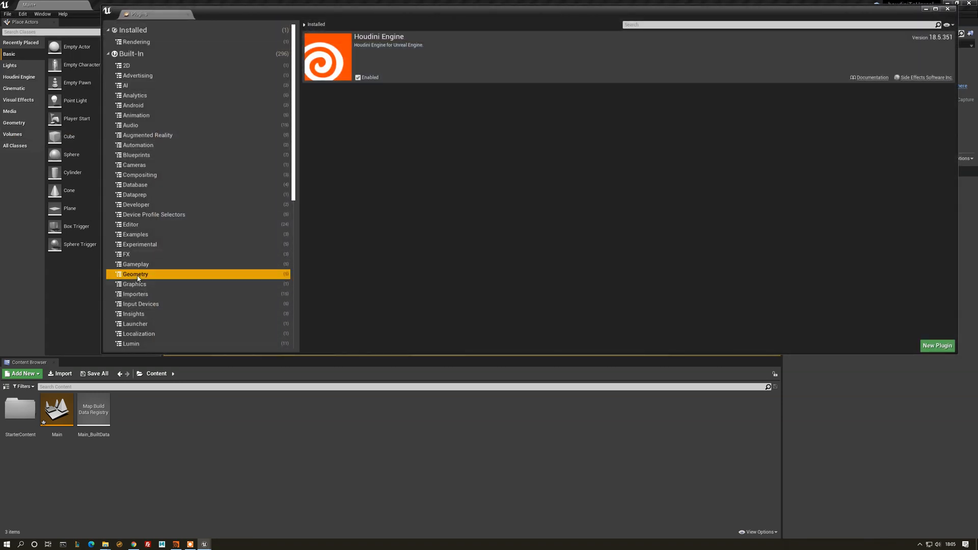
left_click(135, 274)
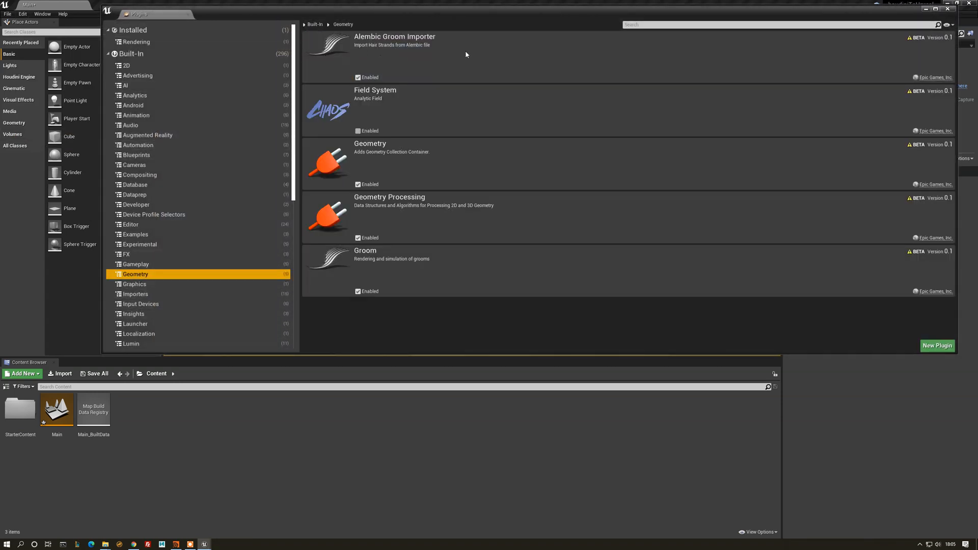
mouse_move(413, 263)
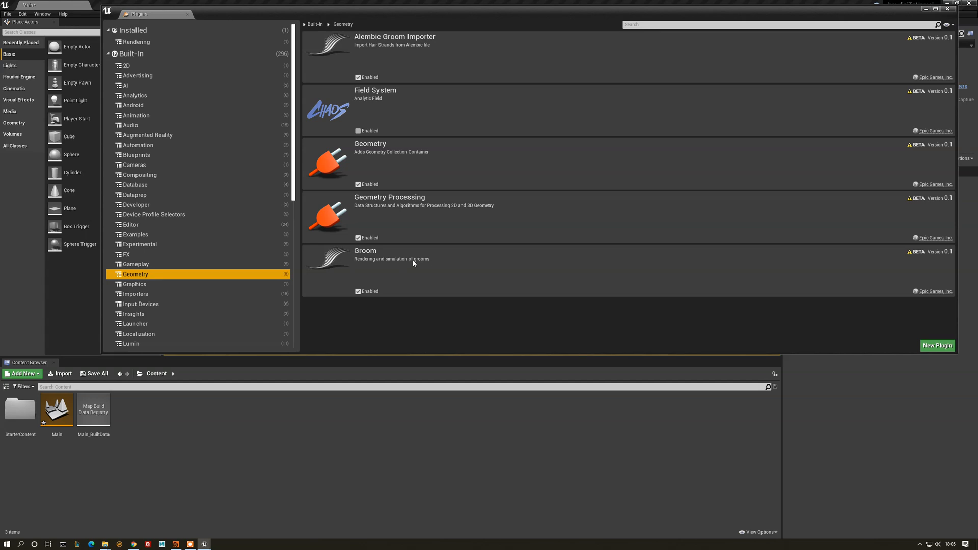
mouse_move(462, 286)
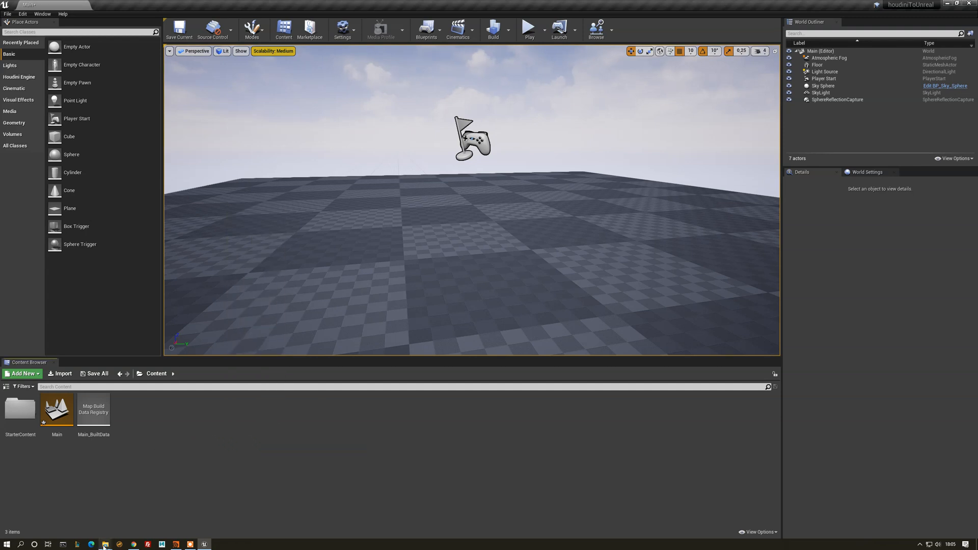
Import the exported wookie.abc mesh into the Content folder with default settings.
left_click(106, 544)
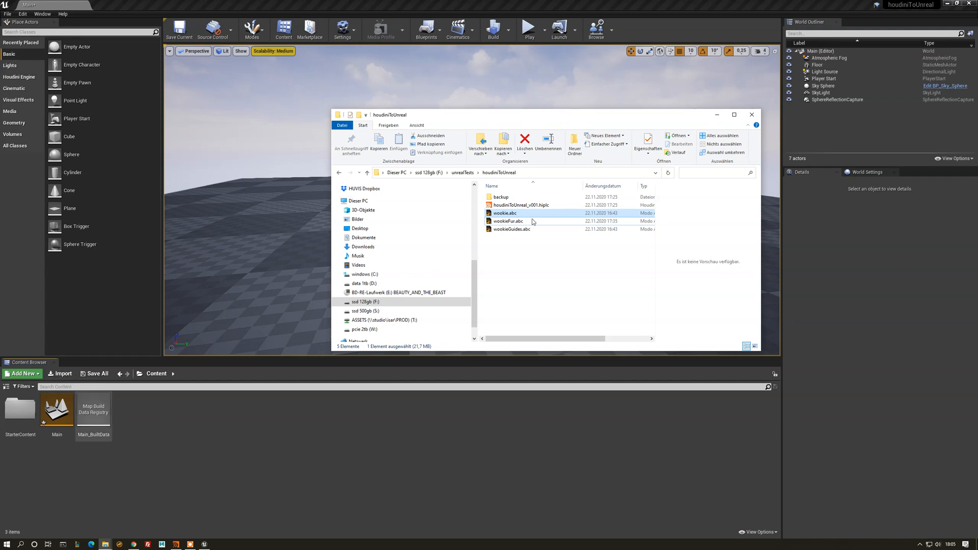
left_click(508, 221)
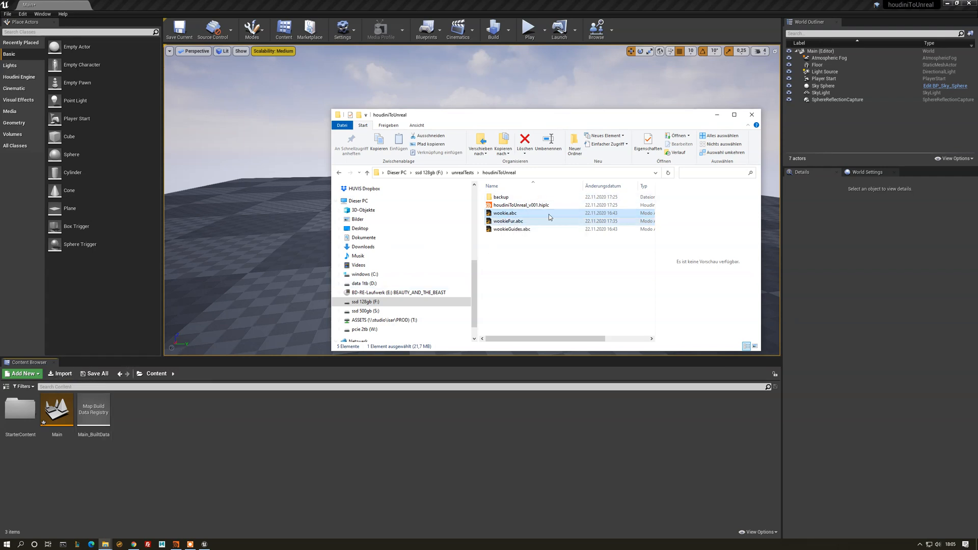
left_click(505, 213)
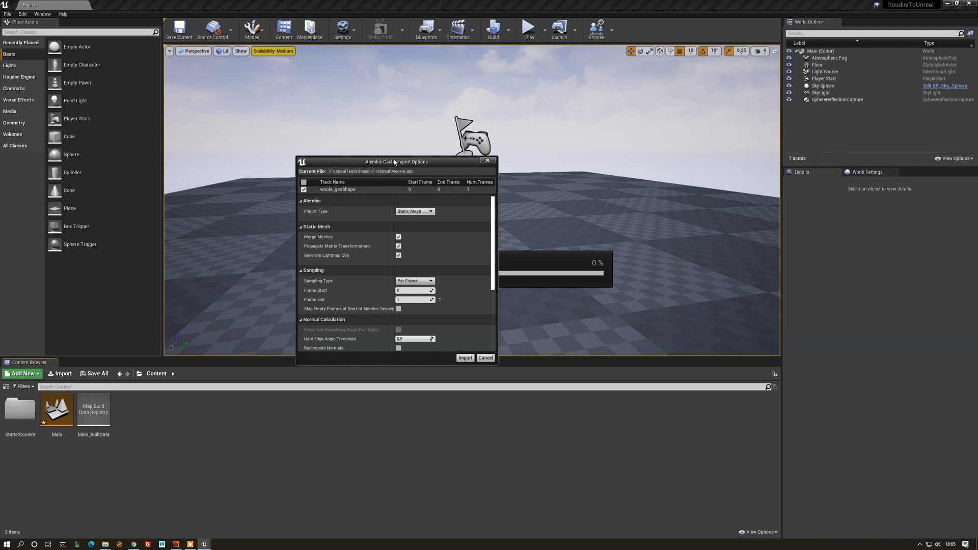
mouse_move(418, 181)
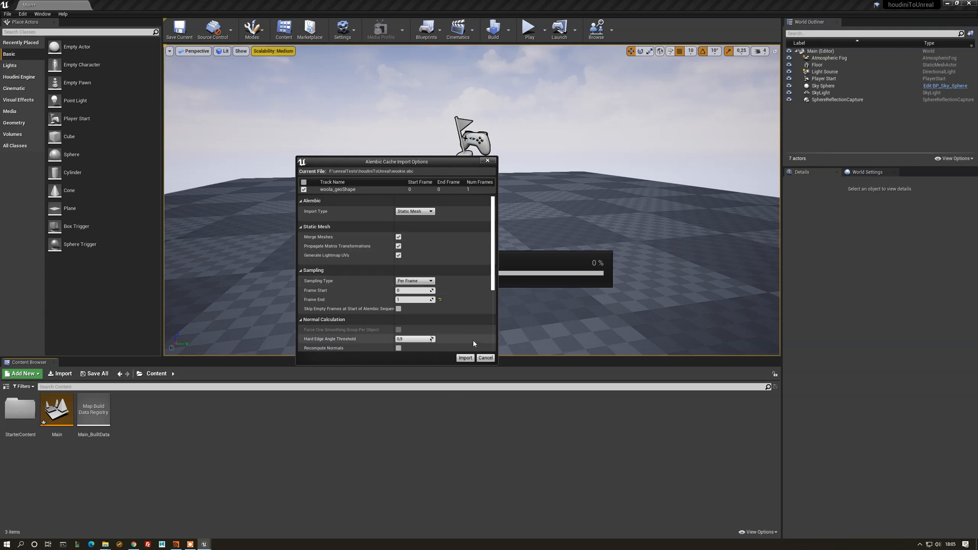
left_click(464, 358)
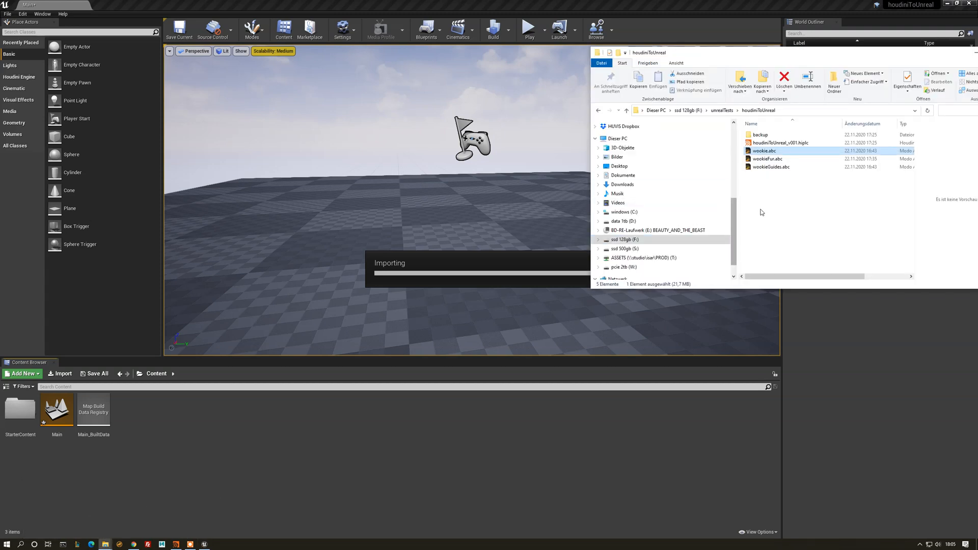
left_click(767, 159)
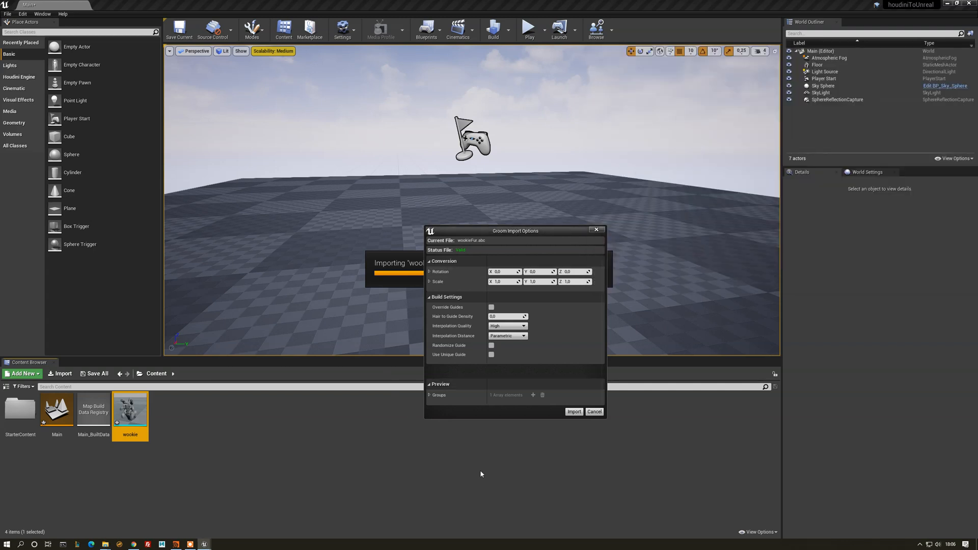
mouse_move(523, 266)
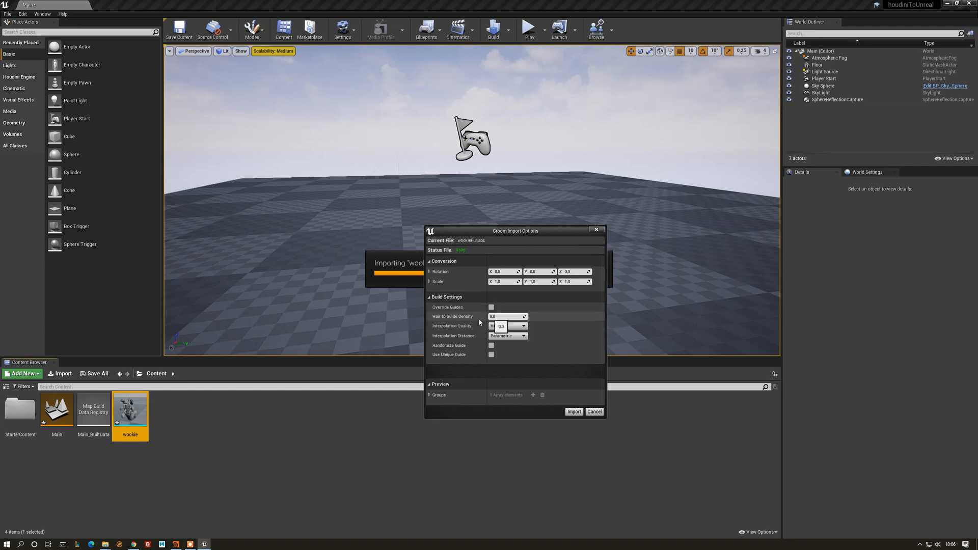
mouse_move(507, 316)
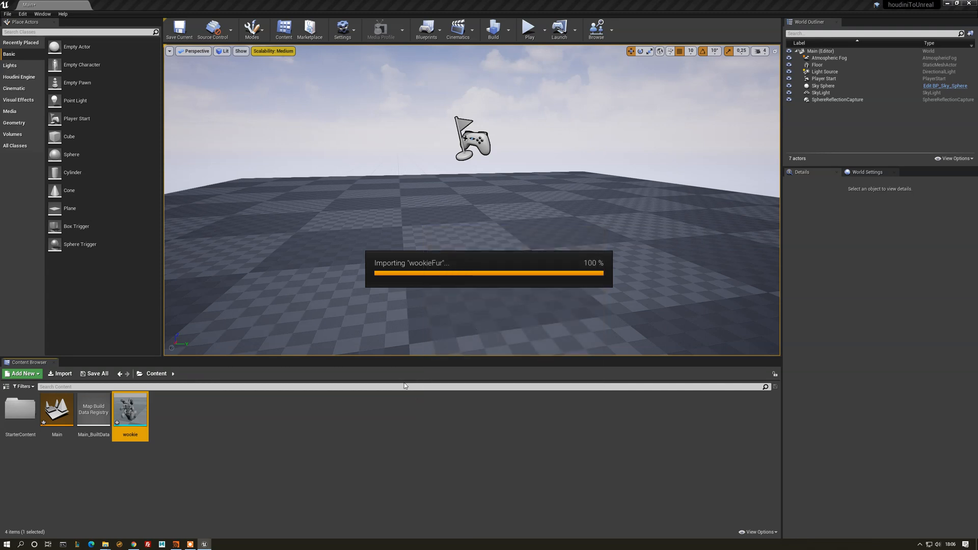
mouse_move(182, 429)
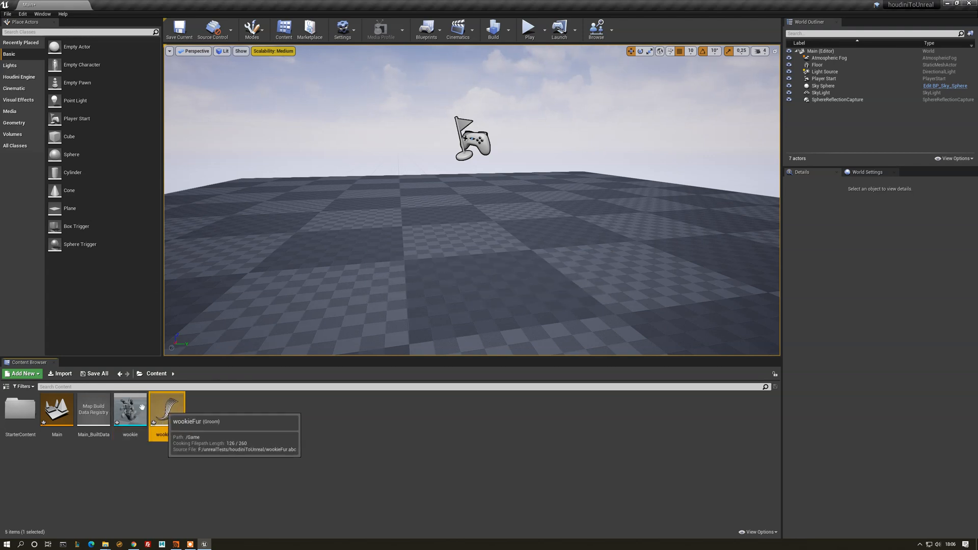
Place the wookie mesh in the level and select the wookieFur groom actor.
left_click(129, 411)
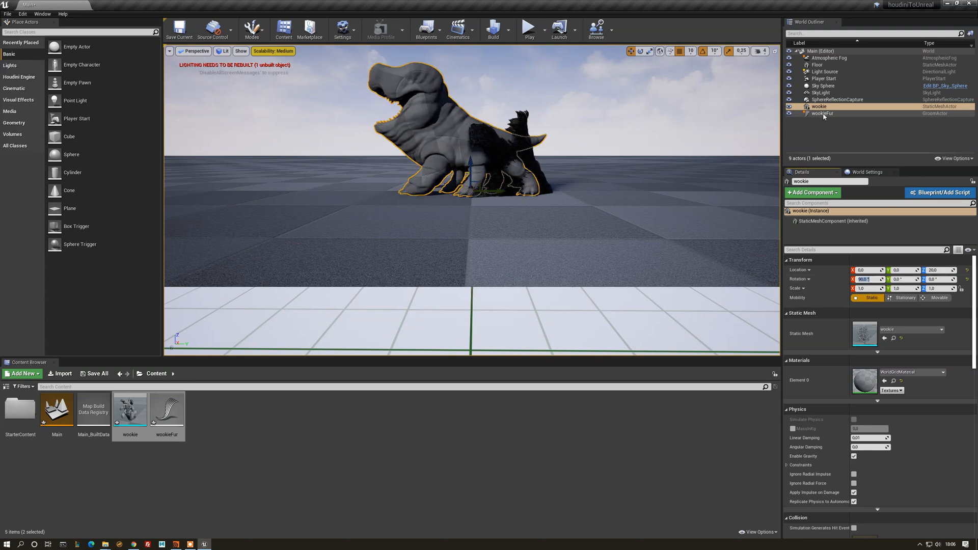
left_click(823, 113)
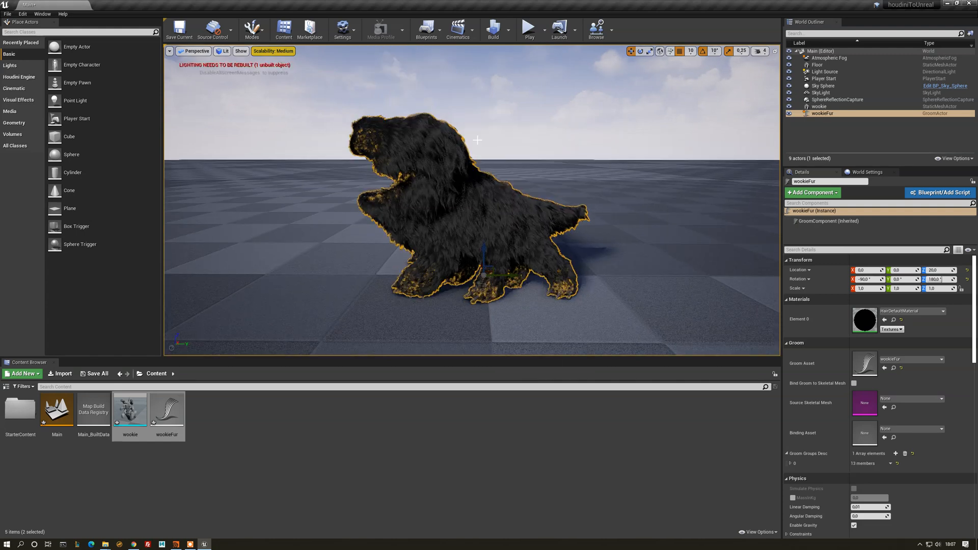
scroll("down", 3)
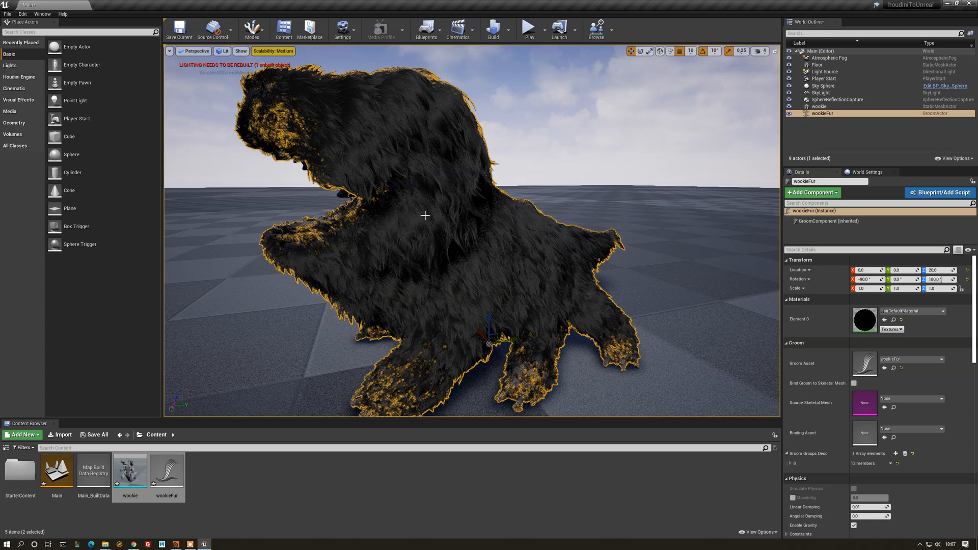
mouse_move(416, 278)
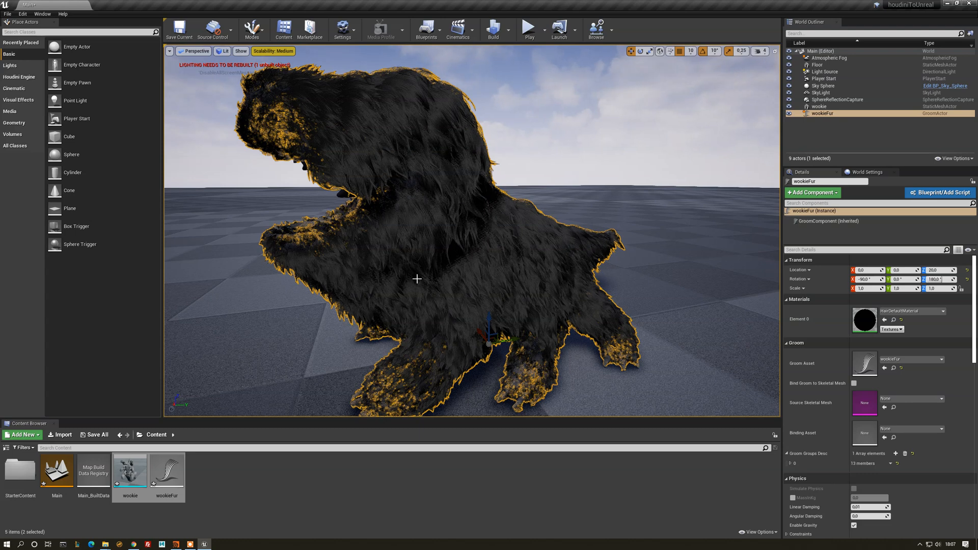
left_click(821, 93)
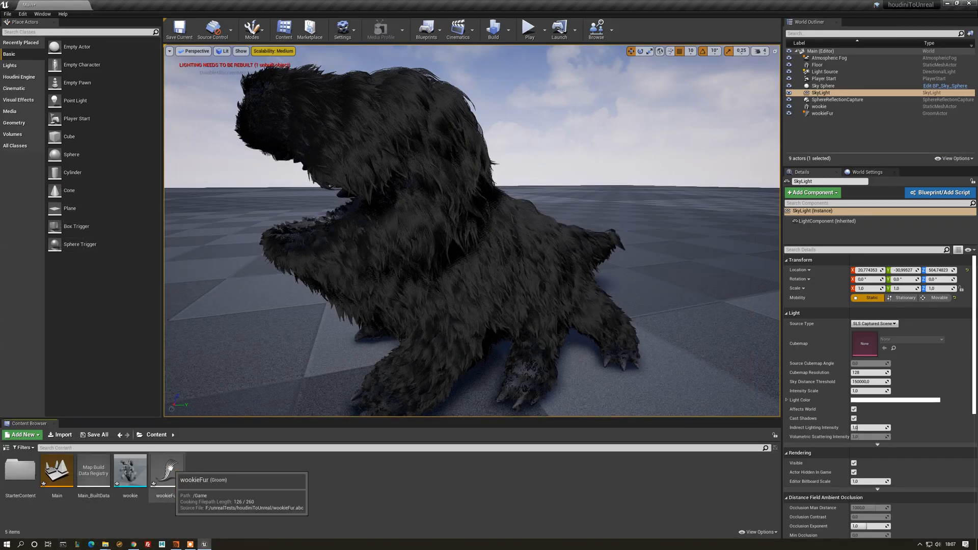
Reimport the wookieFur groom asset from its Alembic source with the current import settings.
right_click(166, 471)
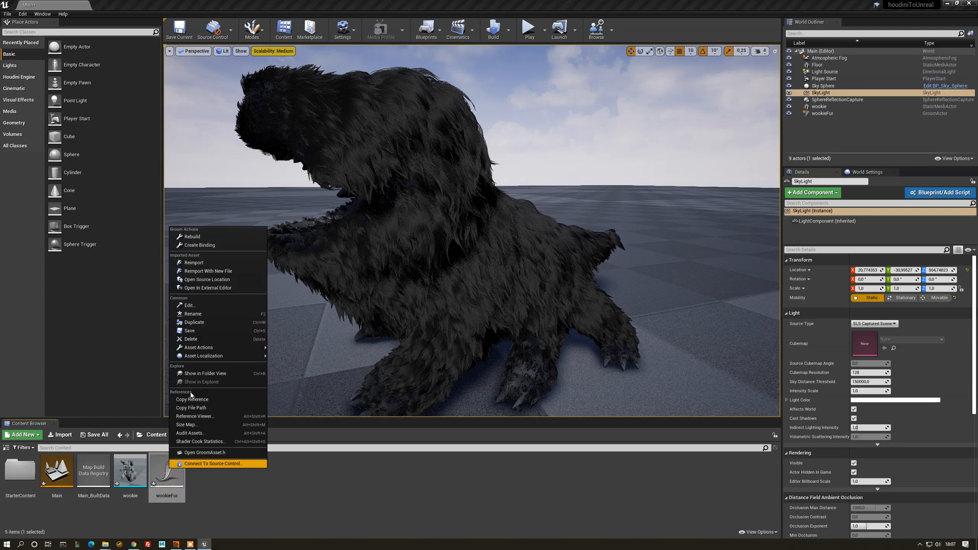
left_click(193, 262)
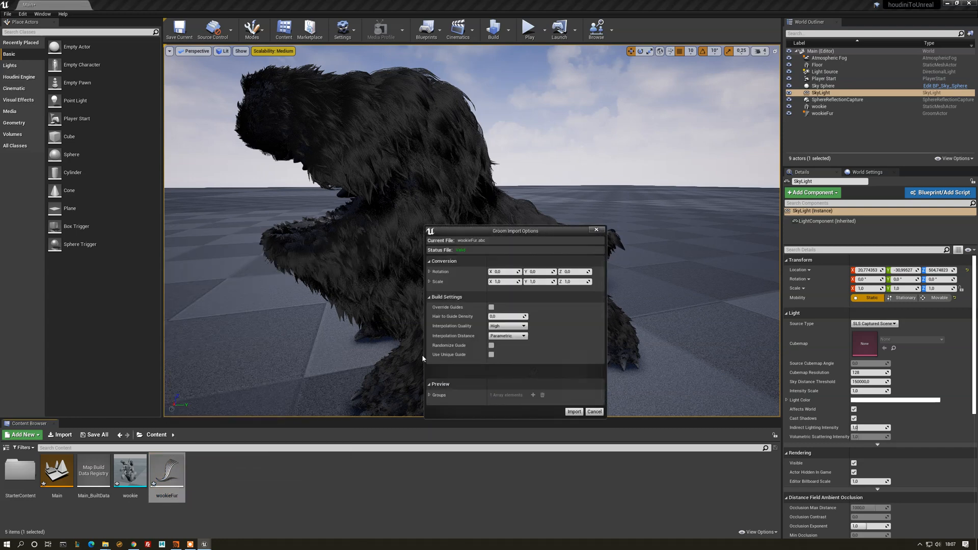
left_click(572, 410)
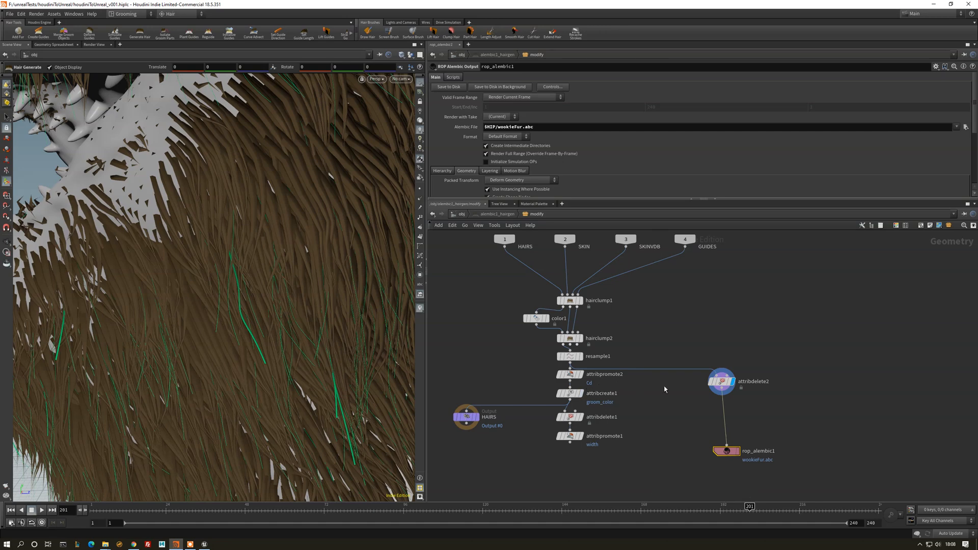
mouse_move(240, 299)
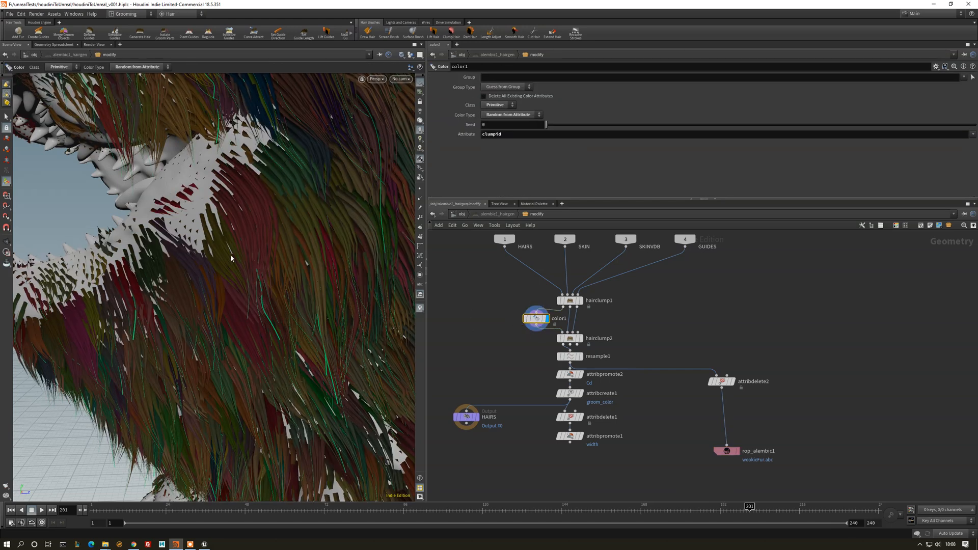
mouse_move(697, 398)
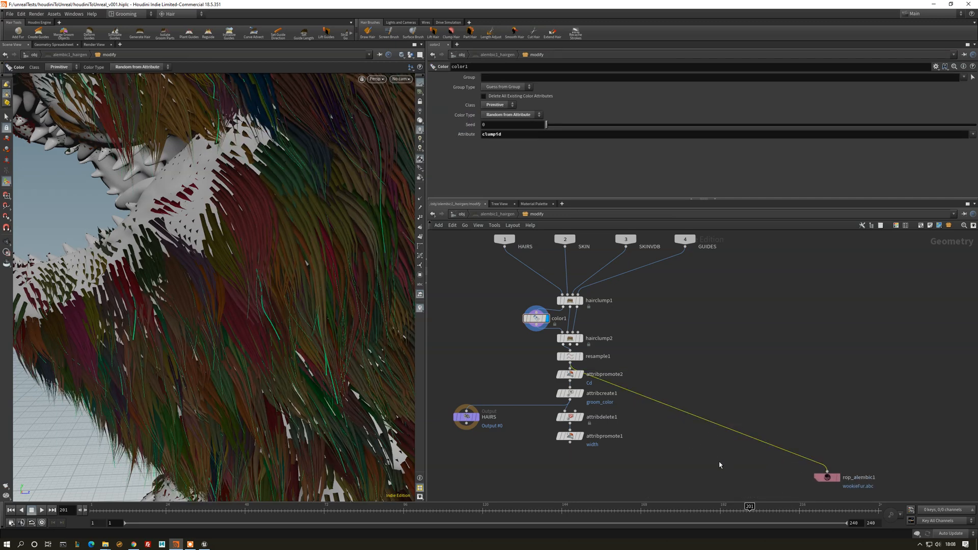
Review the resample1 node's settings, then bring up the Unreal groom attribute documentation.
left_click(569, 356)
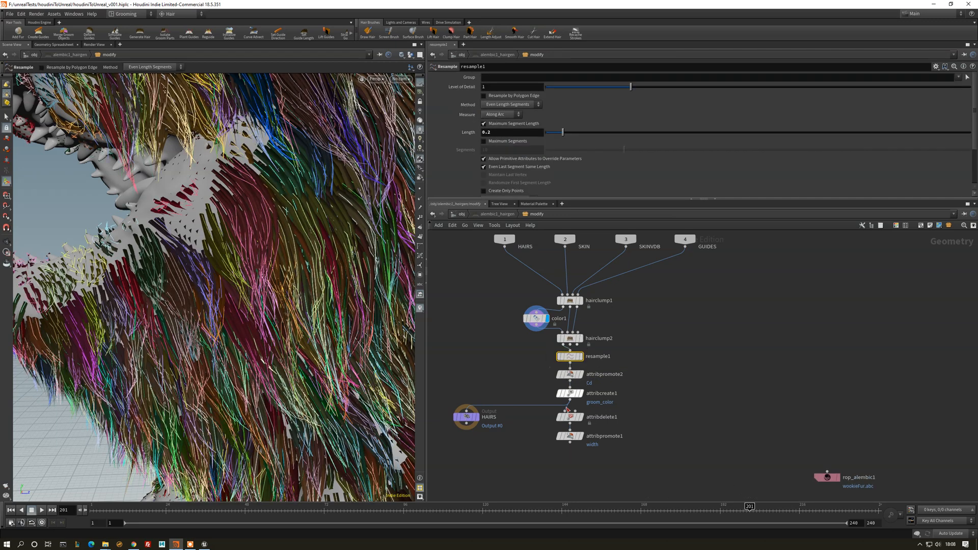
left_click(569, 373)
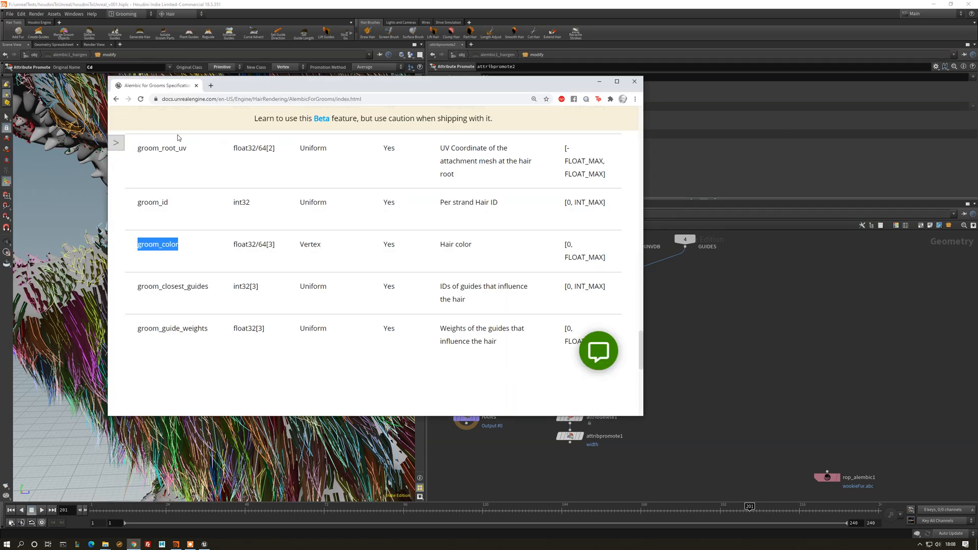
mouse_move(226, 163)
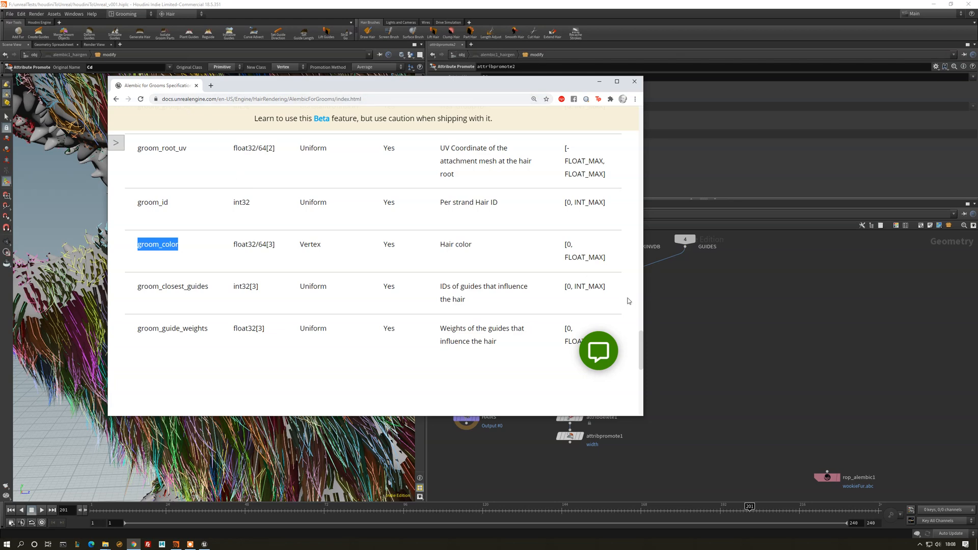
mouse_move(380, 310)
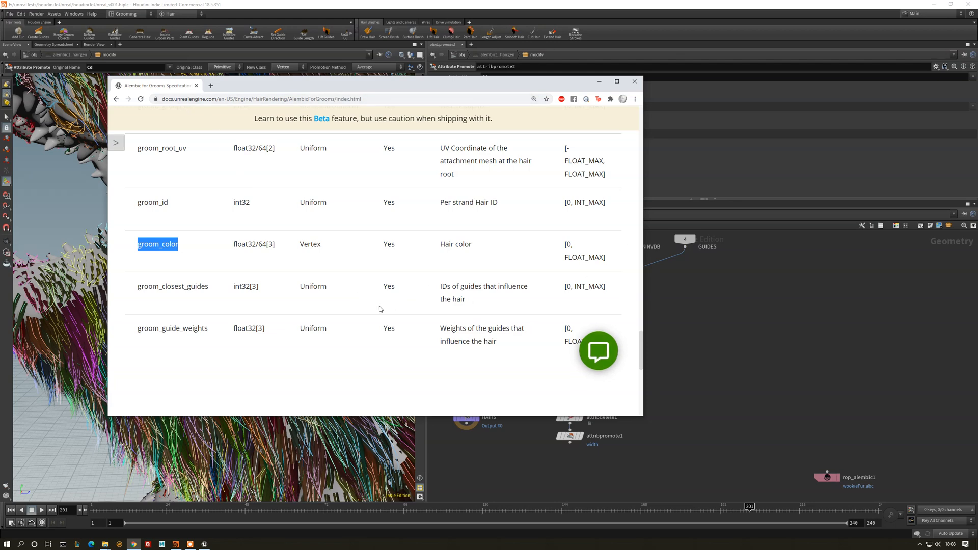
scroll("down", 3)
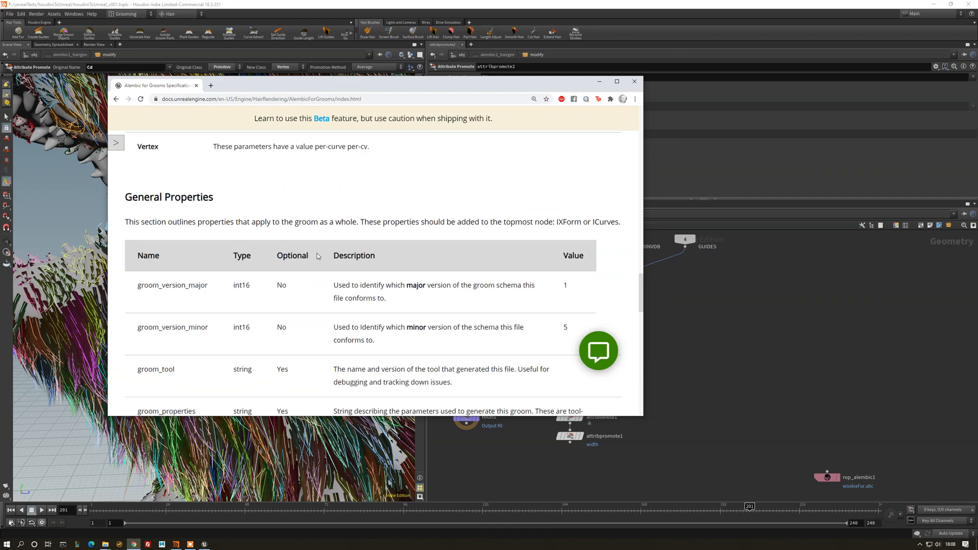
scroll("down", 3)
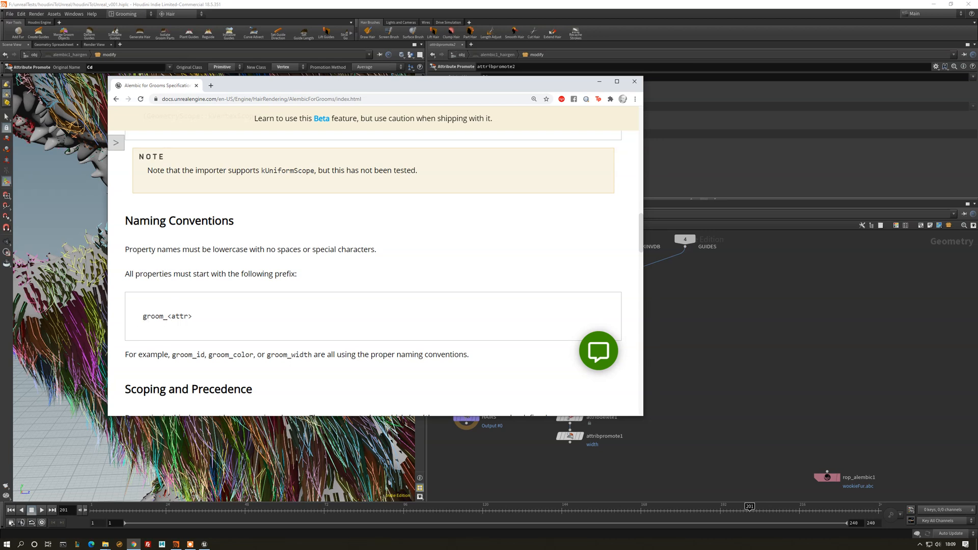
mouse_move(202, 382)
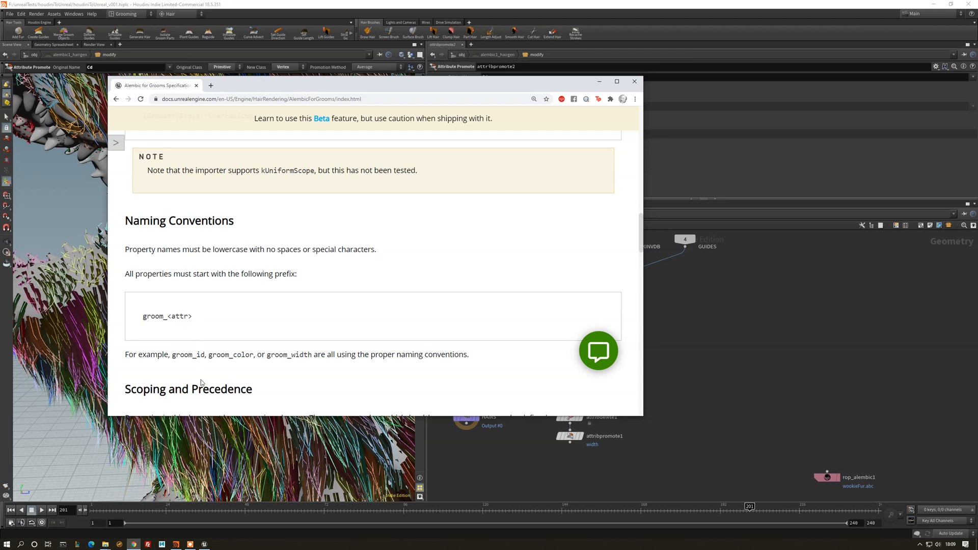
mouse_move(266, 365)
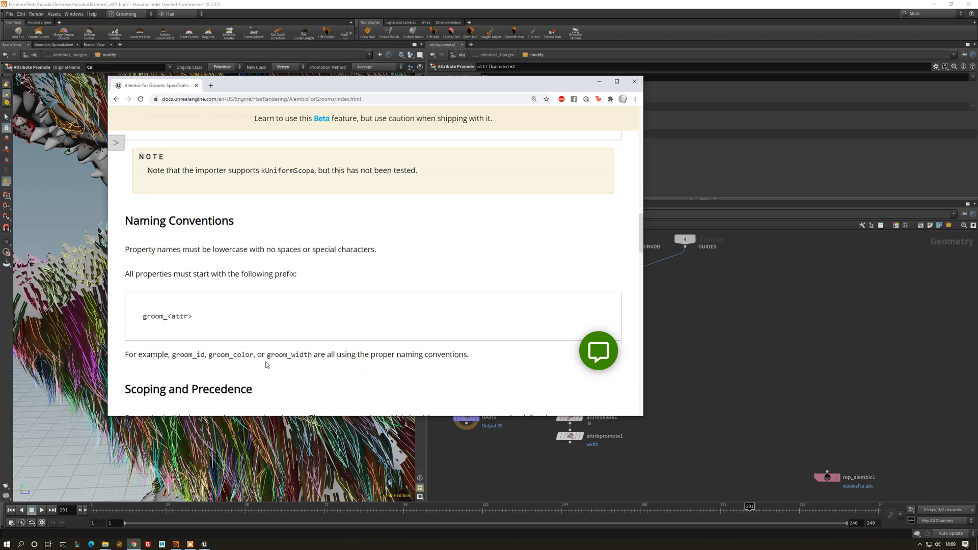
left_click_drag(209, 355, 312, 354)
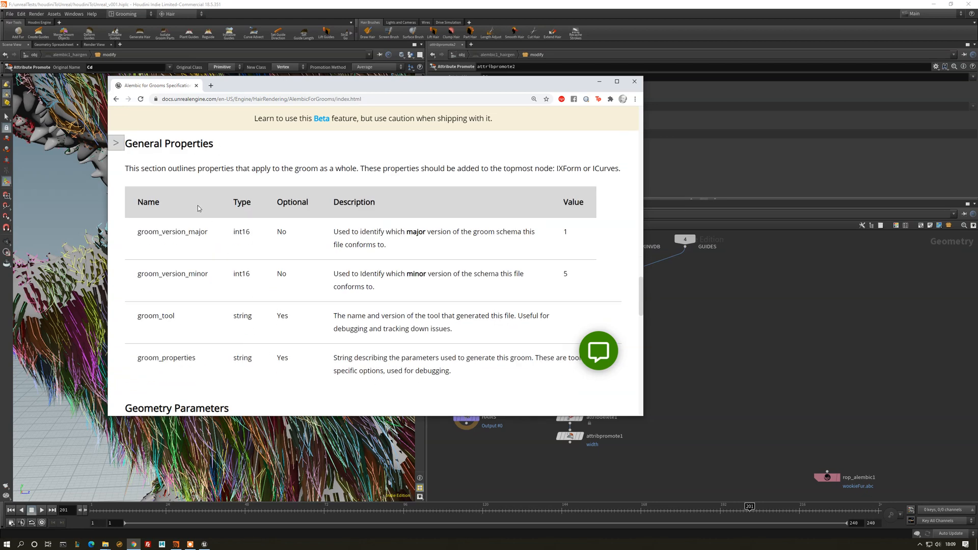
scroll("down", 3)
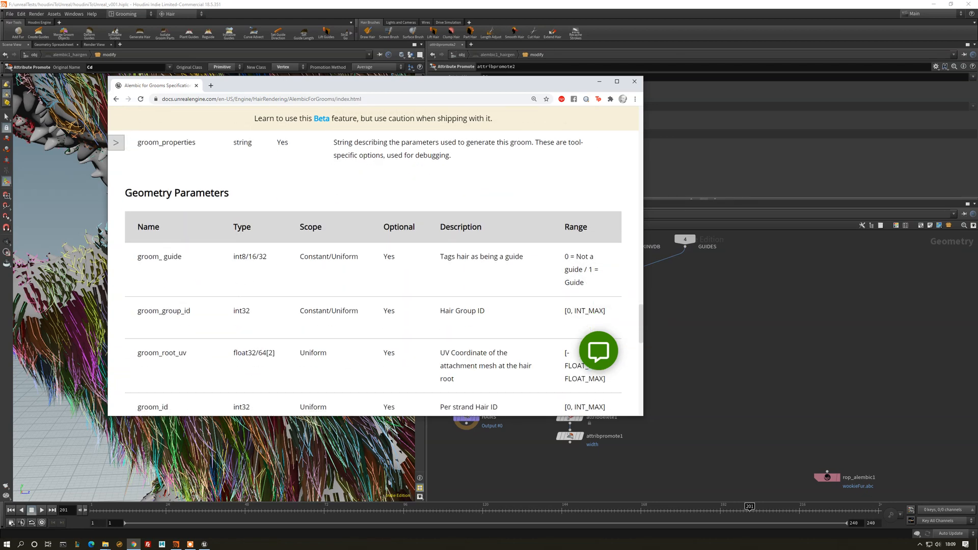
scroll("down", 3)
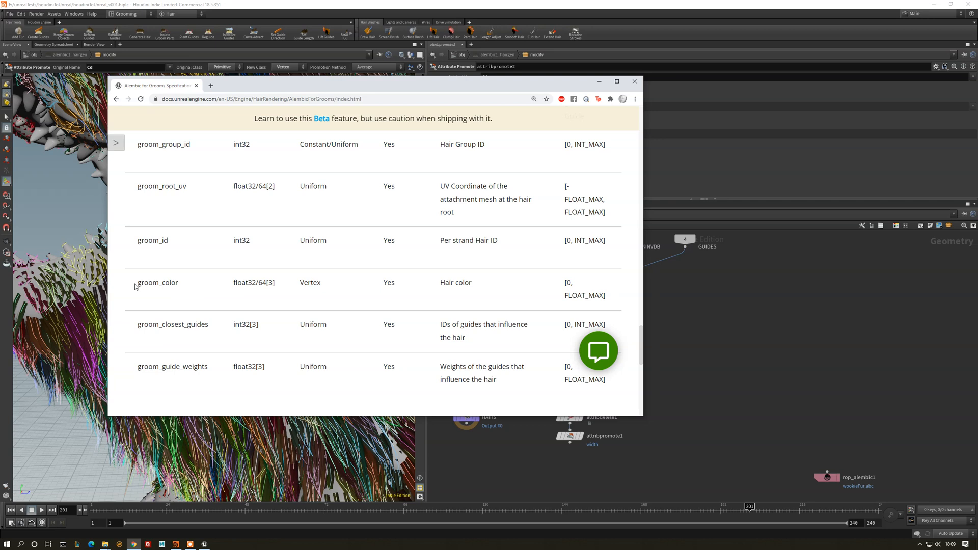
double_click(310, 282)
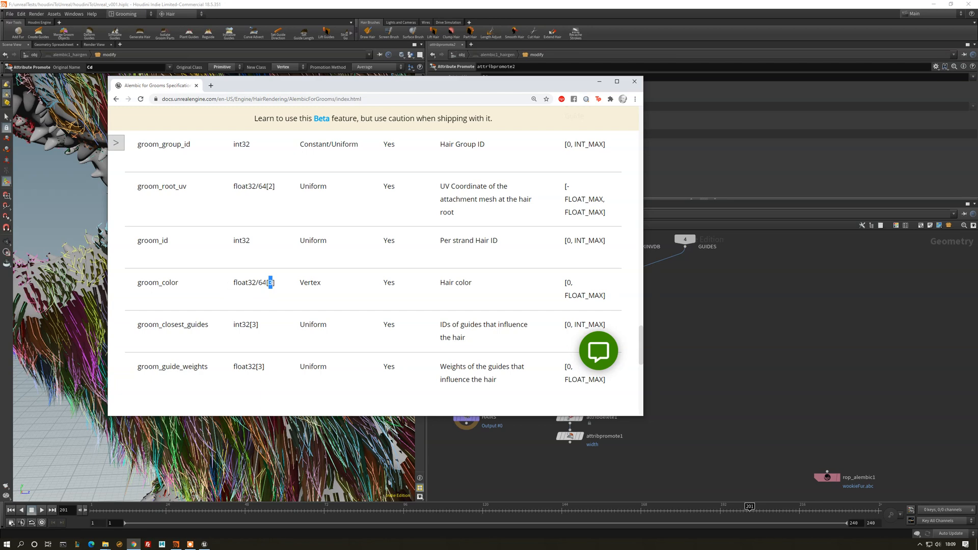
scroll("down", 3)
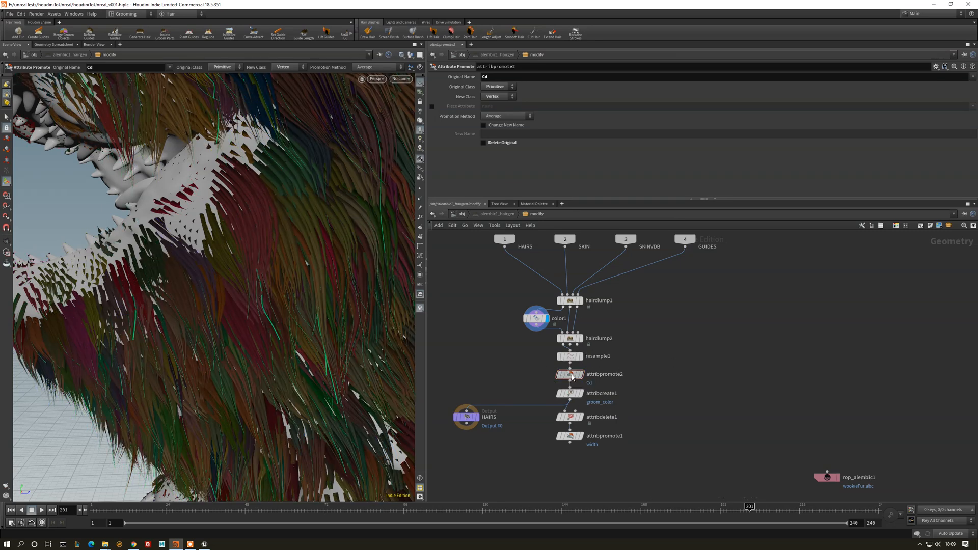
Compare Cd and groom_color vertex values in the spreadsheet, then show the attribdelete1 cleanup settings.
left_click(568, 374)
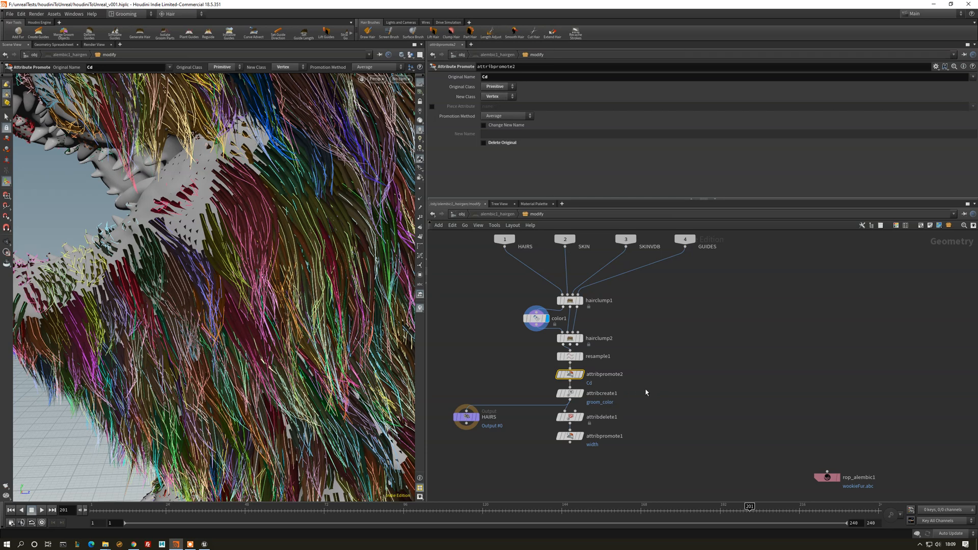
left_click(568, 394)
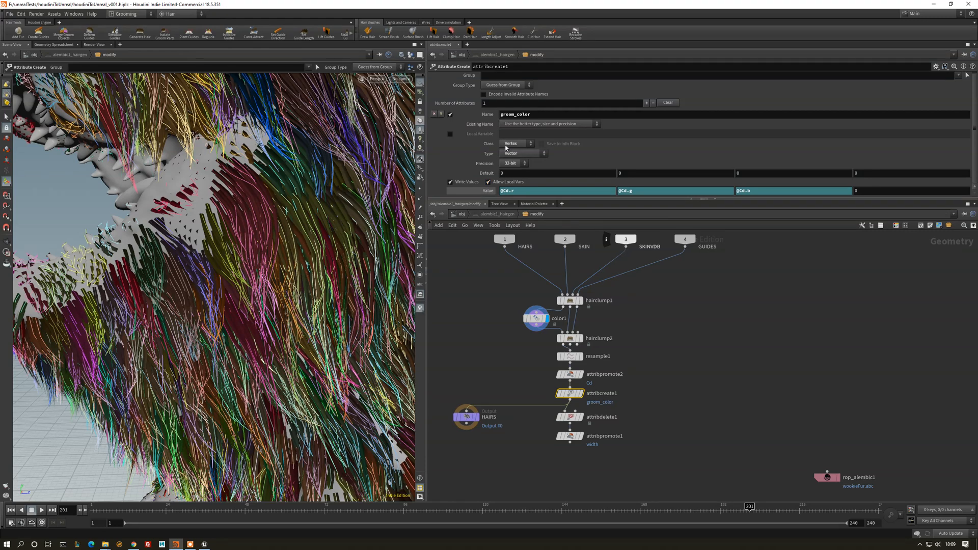
mouse_move(501, 155)
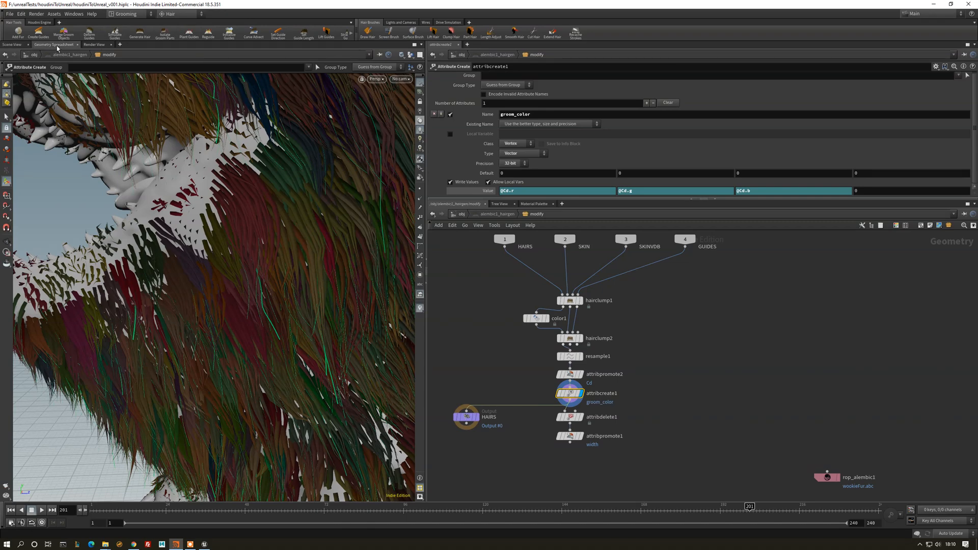
left_click(53, 44)
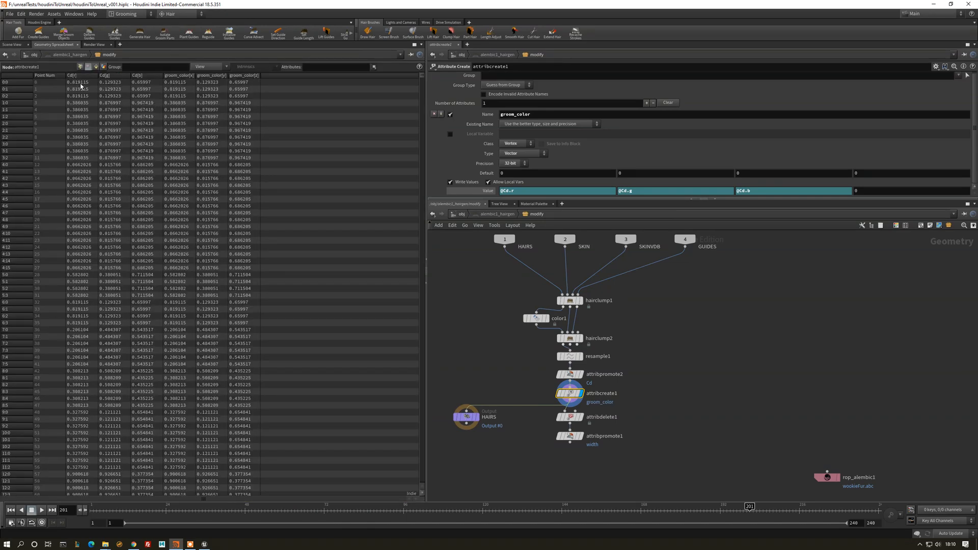
mouse_move(98, 83)
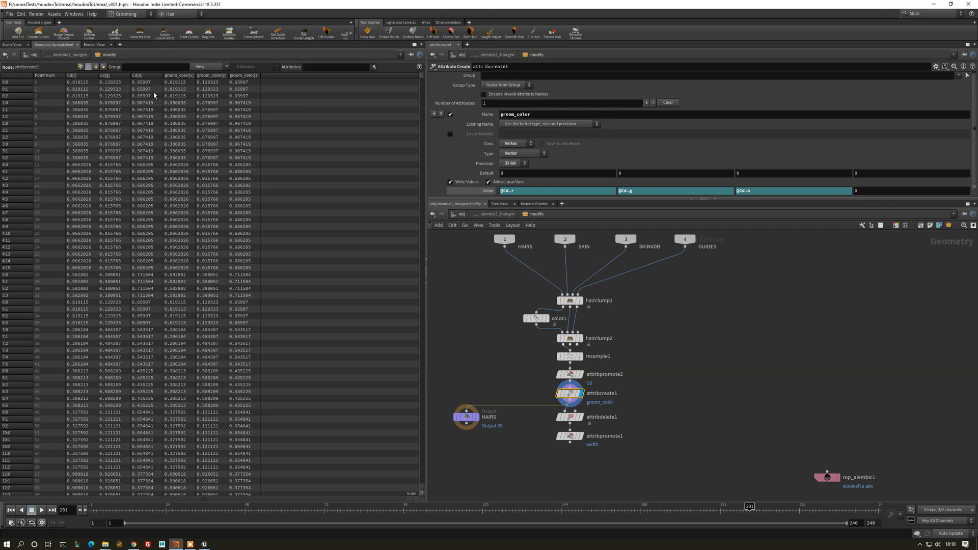
mouse_move(188, 80)
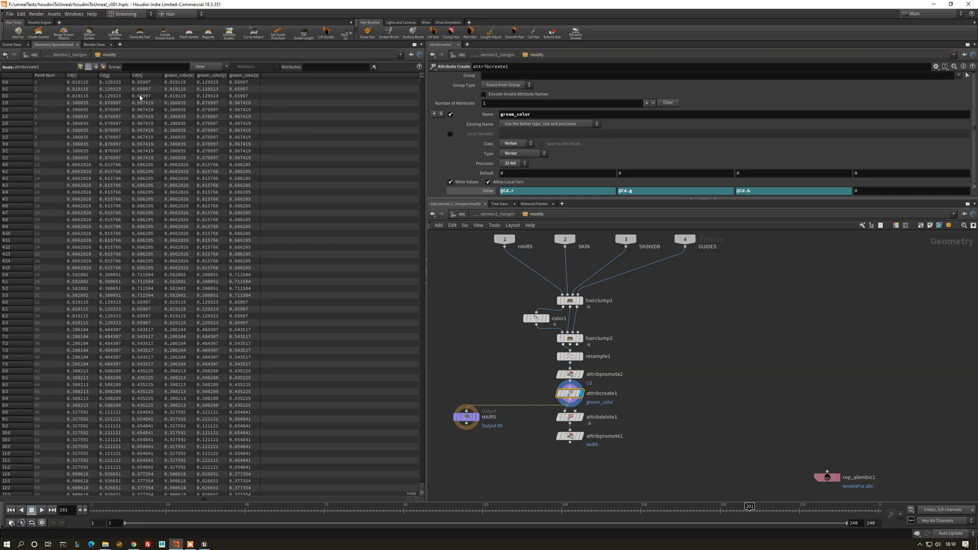
mouse_move(657, 429)
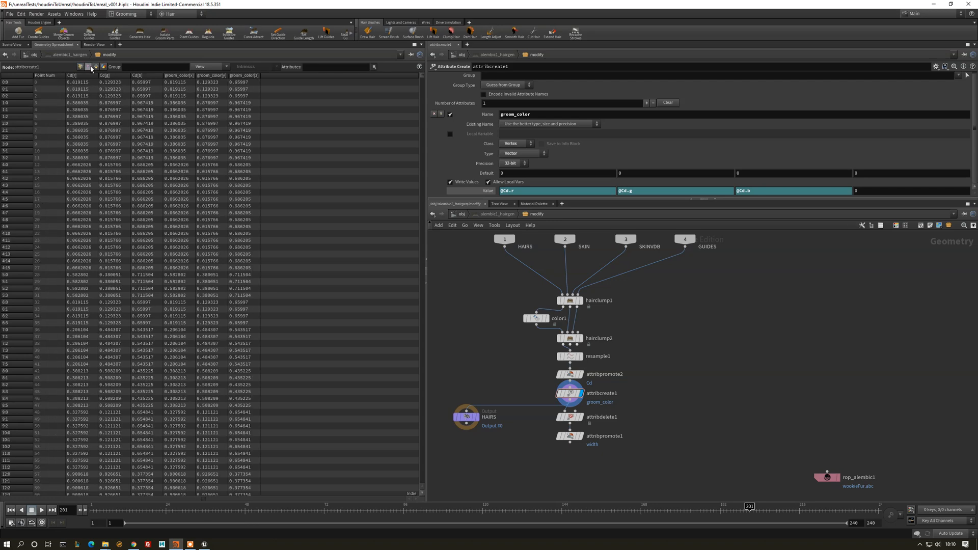
mouse_move(672, 429)
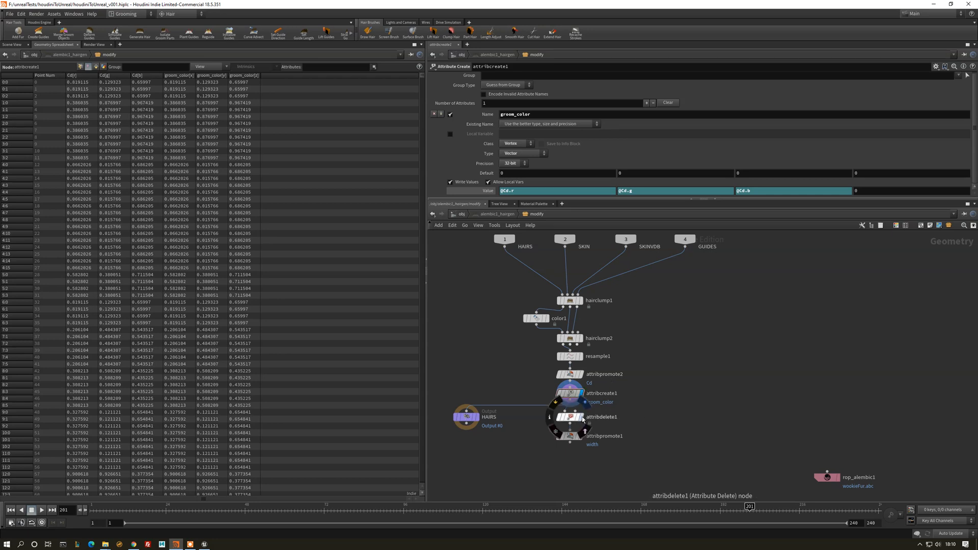
left_click(568, 416)
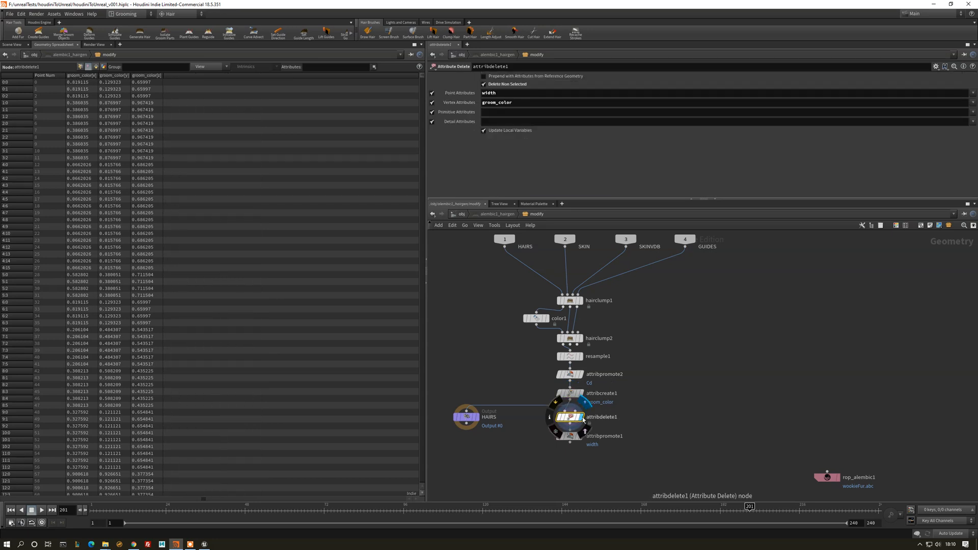
View the hair's point P and width values, then show the width promotion step's settings.
left_click(568, 416)
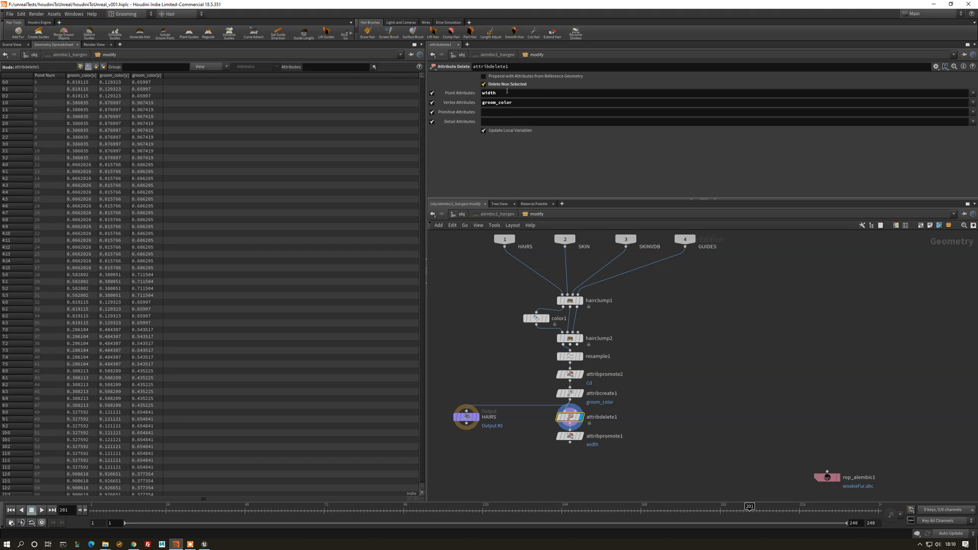
mouse_move(205, 93)
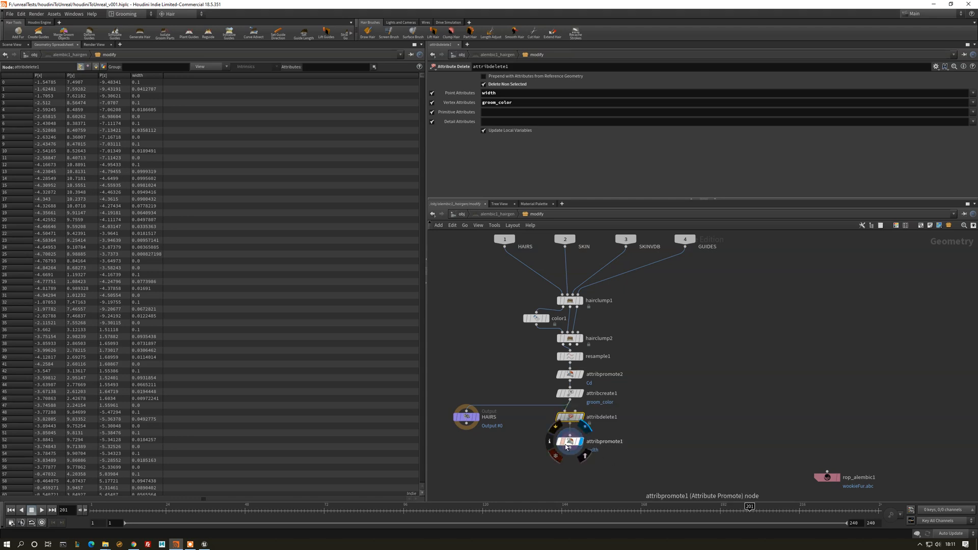
left_click(568, 432)
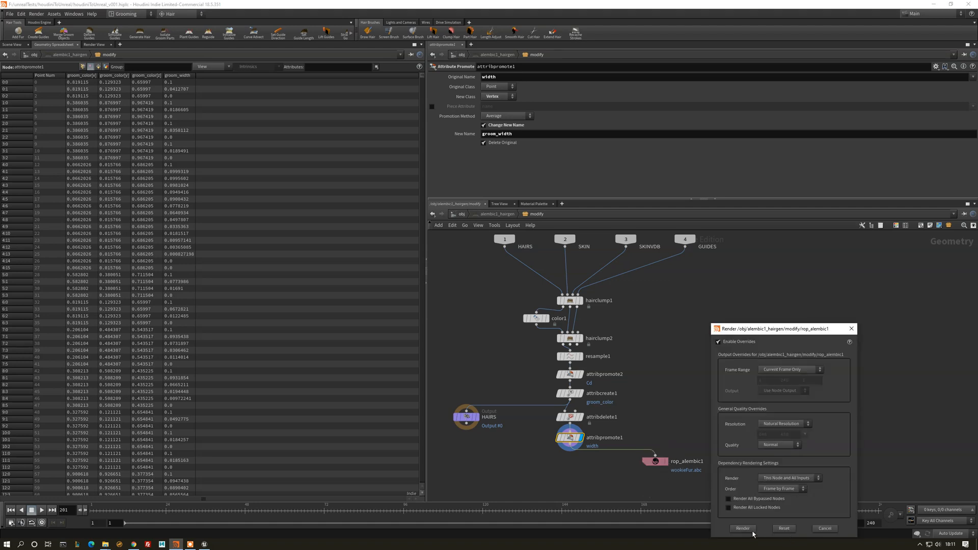
Render the Alembic export to write the hair with groom_width out to wookieFur.abc.
left_click(741, 529)
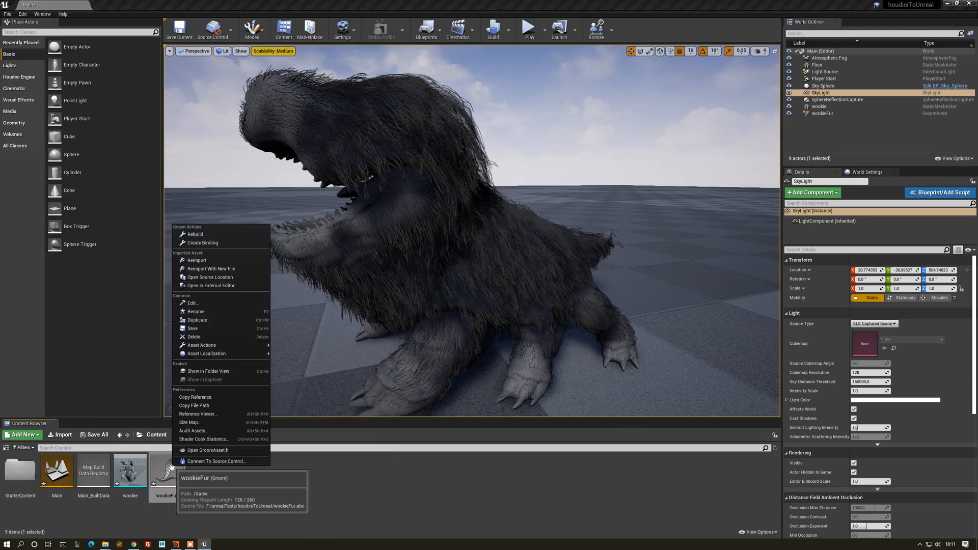
Reimport the wookieFur groom from the updated Alembic with the default import options.
left_click(212, 268)
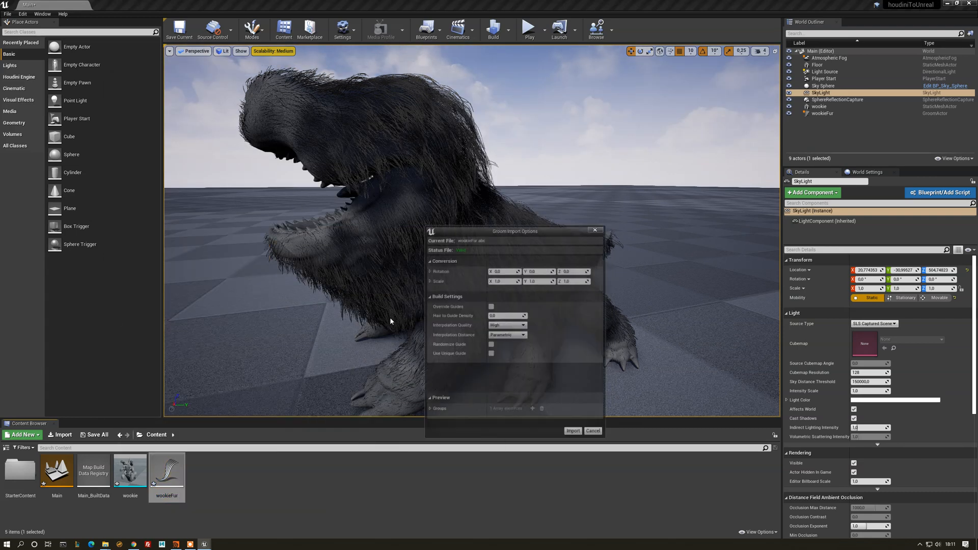
left_click(571, 430)
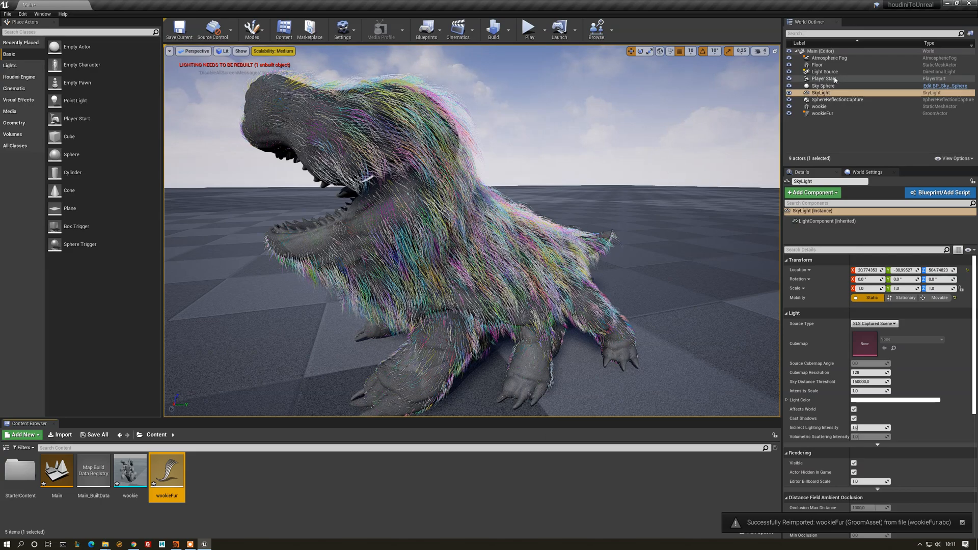
left_click(823, 78)
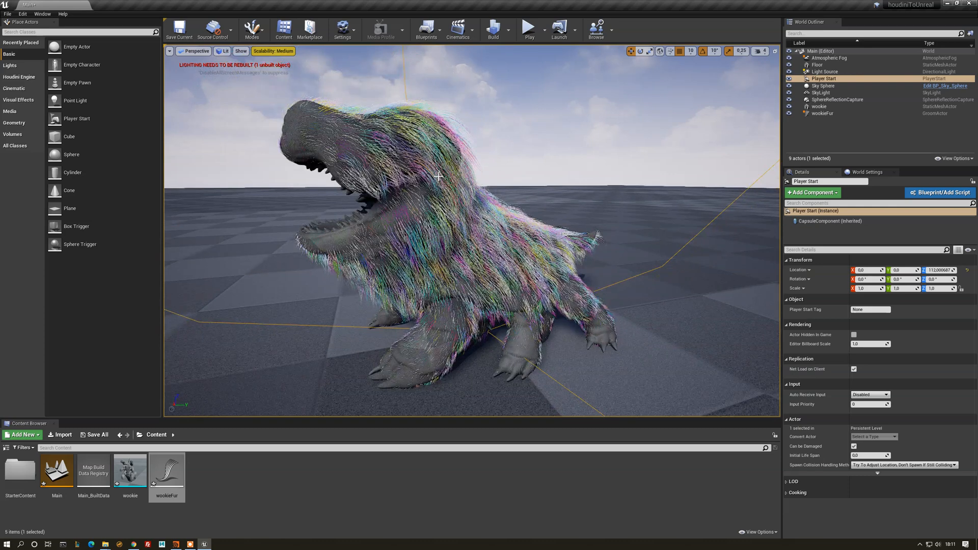
Select the wookieFur actor and increase Hair Width under Groom Groups Desc.
left_click(822, 114)
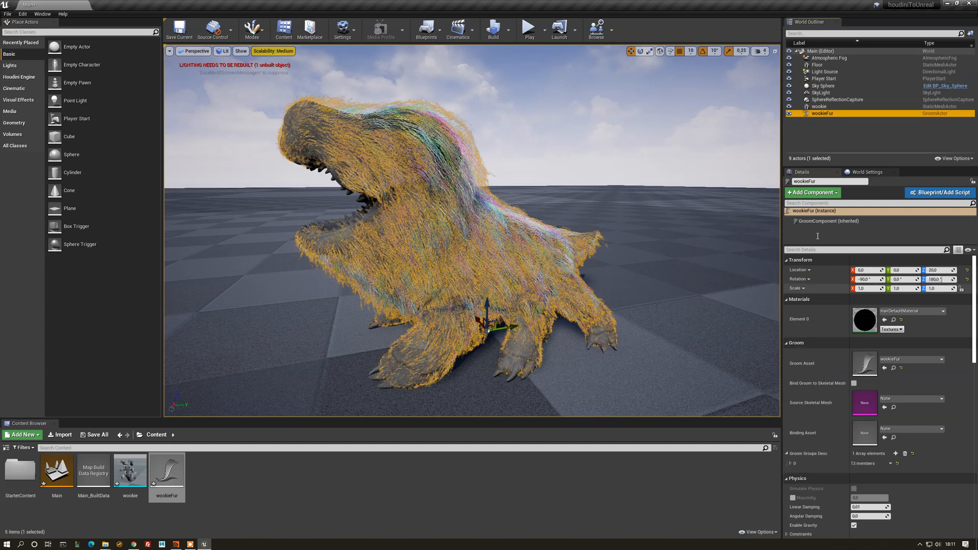
mouse_move(827, 221)
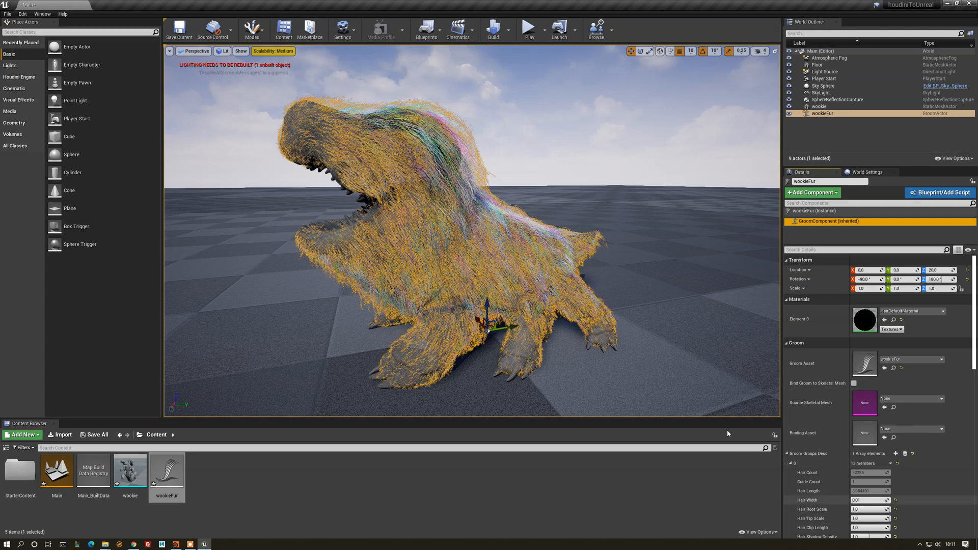
left_click(869, 499)
type("0.5")
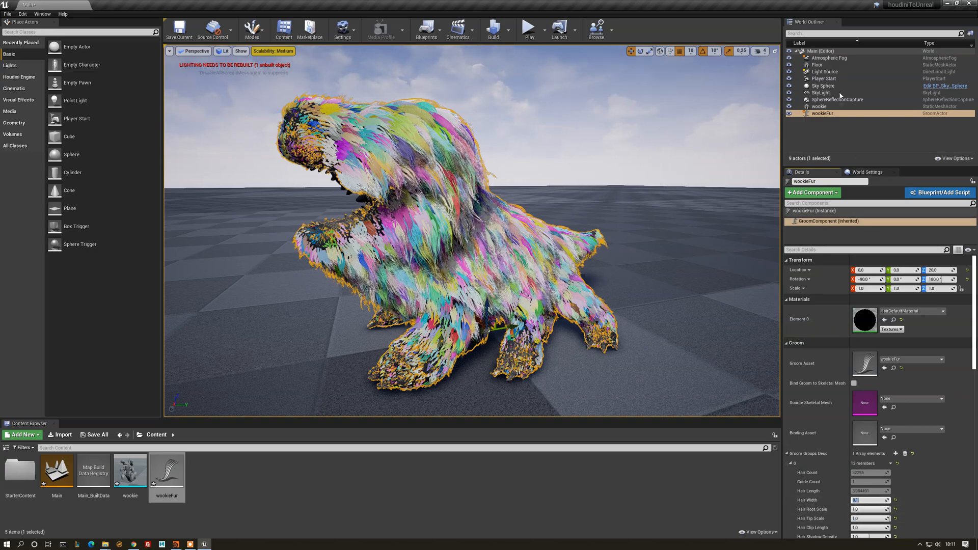
Scale the wookie body and wookieFur actors to 10.0 in the Details panel.
left_click(822, 93)
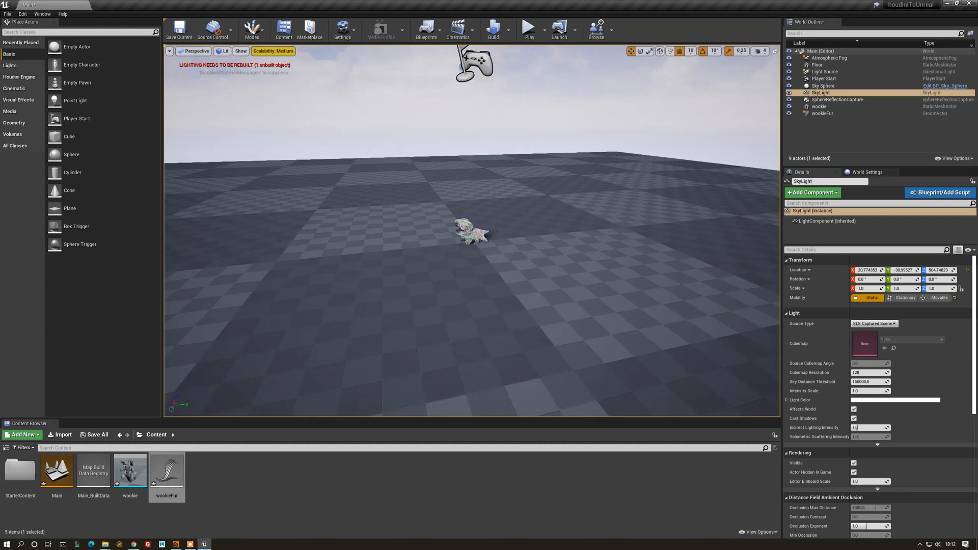
left_click(819, 106)
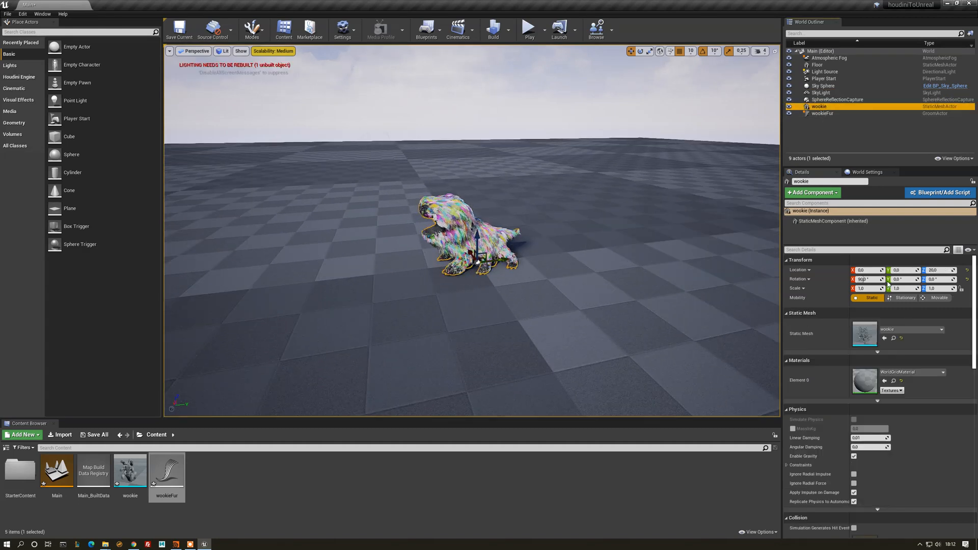
type("10.0")
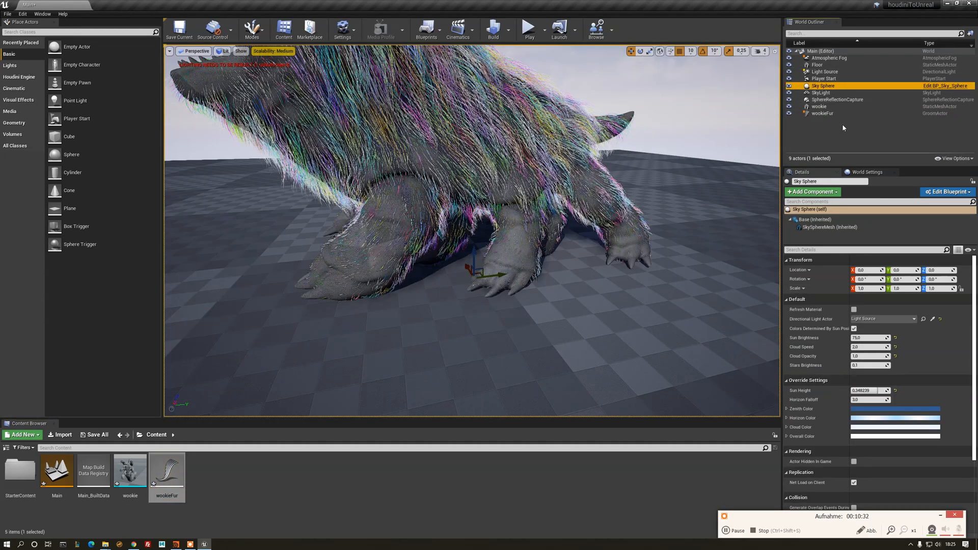
Check the Hair Width of the scaled wookieFur under Groom Groups Desc.
left_click(822, 113)
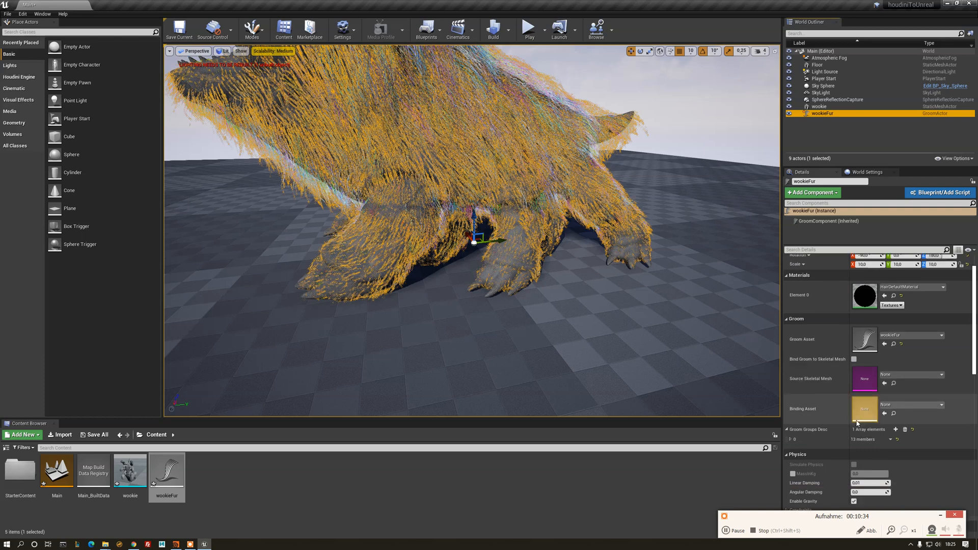
scroll("down", 3)
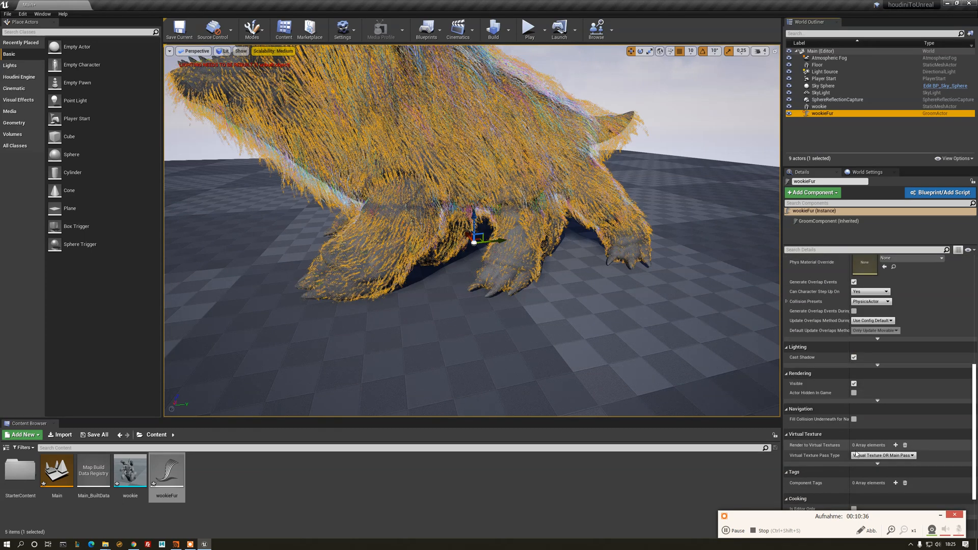
left_click(829, 221)
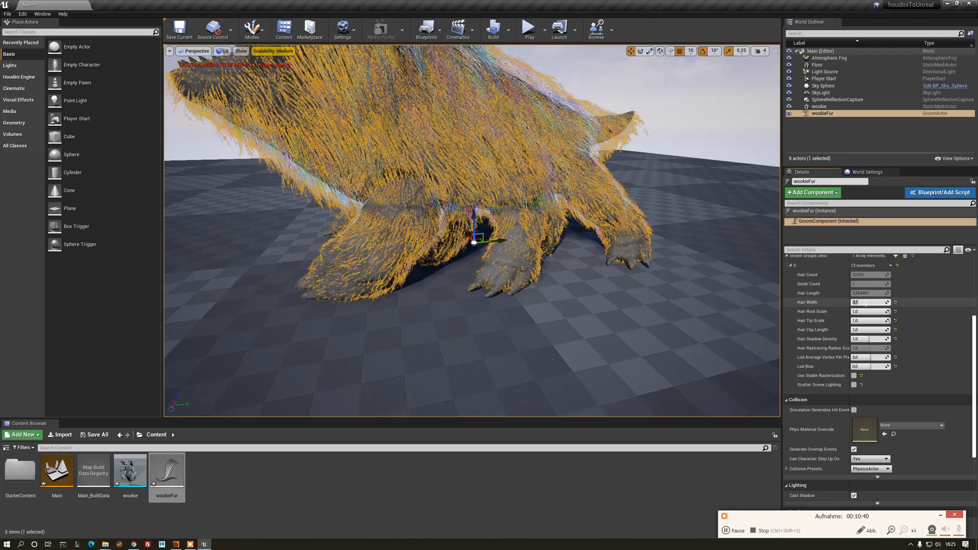
left_click(823, 85)
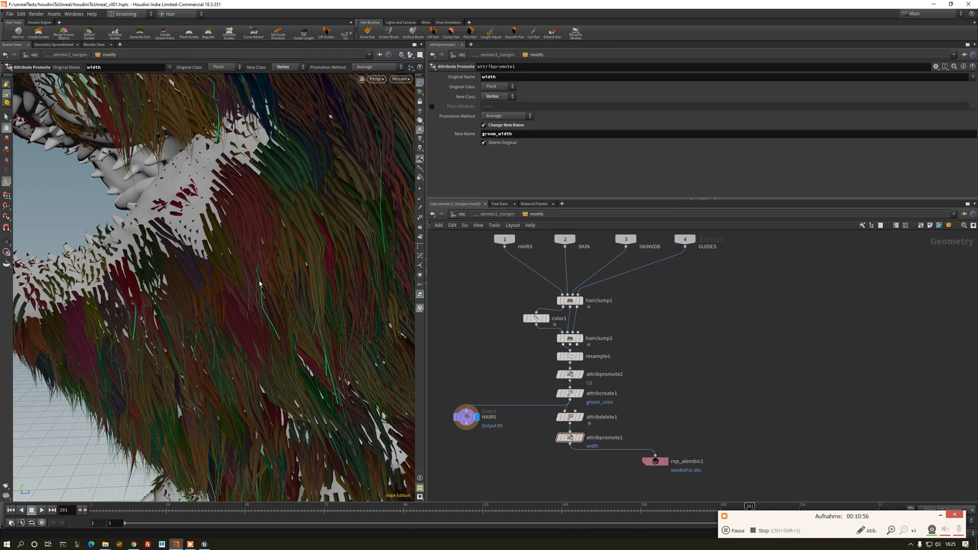
mouse_move(257, 185)
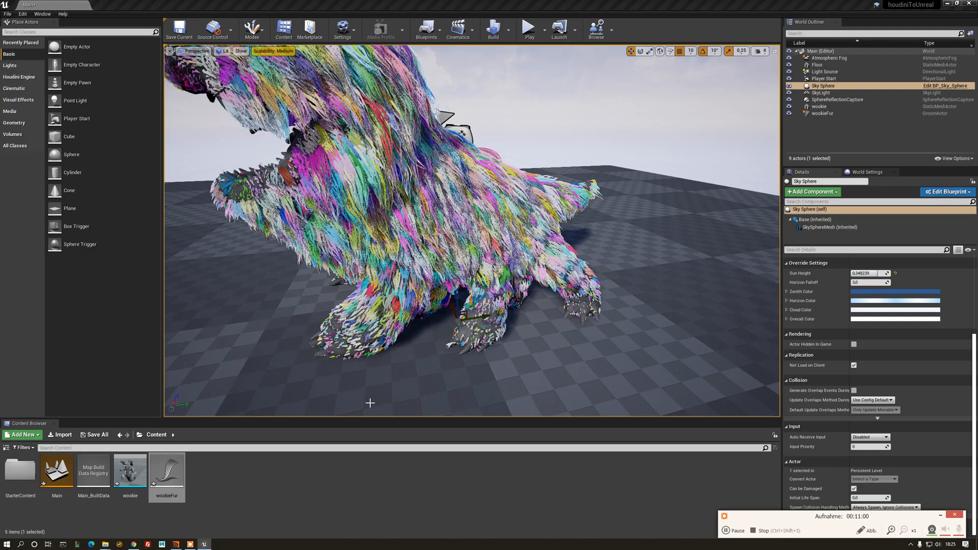
Select wookieFur and bring up its HairDefaultMaterial for editing.
left_click(167, 471)
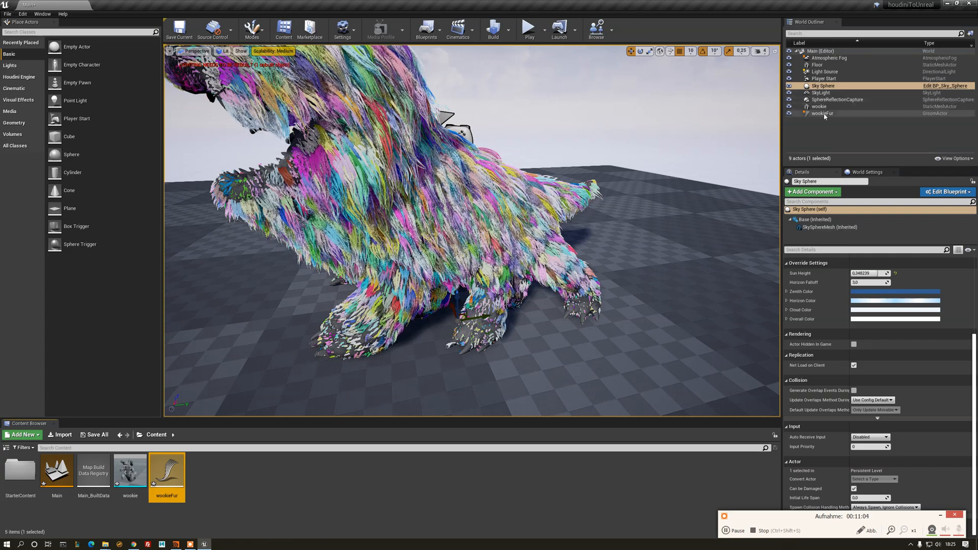
left_click(823, 113)
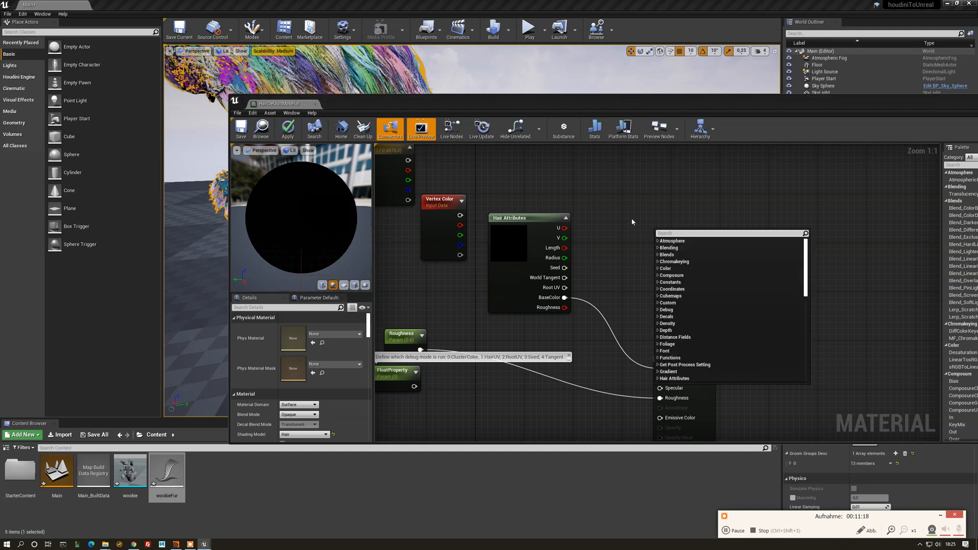
Wire Hair Attributes BaseColor into the material's Base Color and apply with Yes.
type("hair")
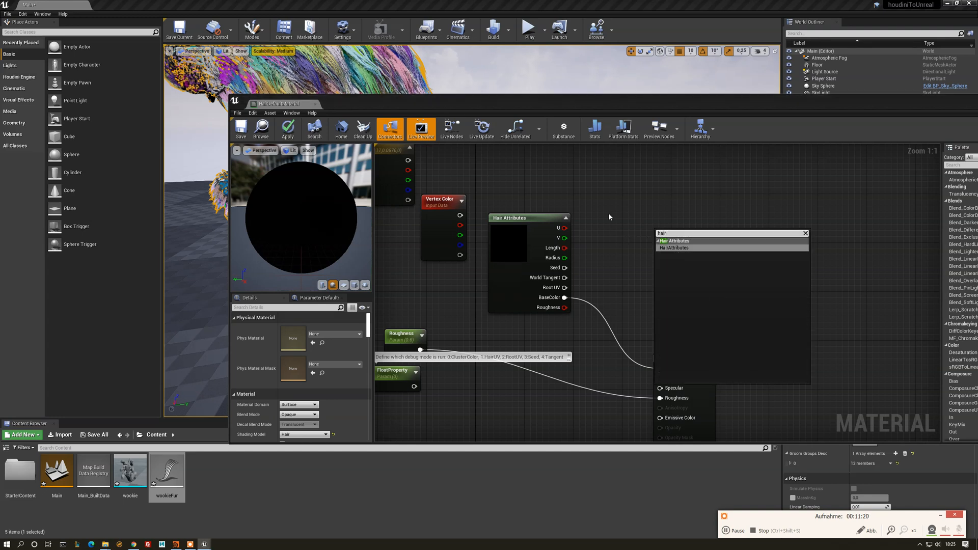
left_click(674, 240)
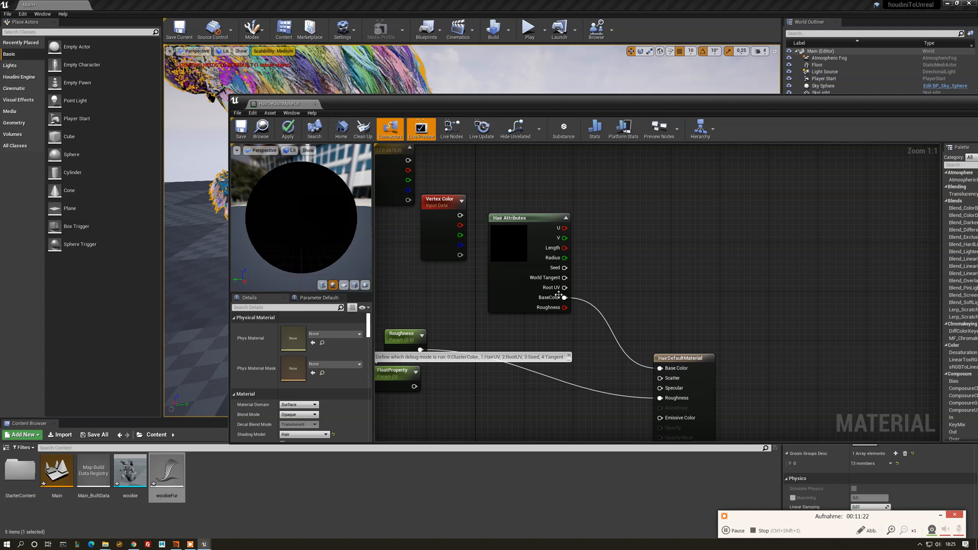
mouse_move(662, 368)
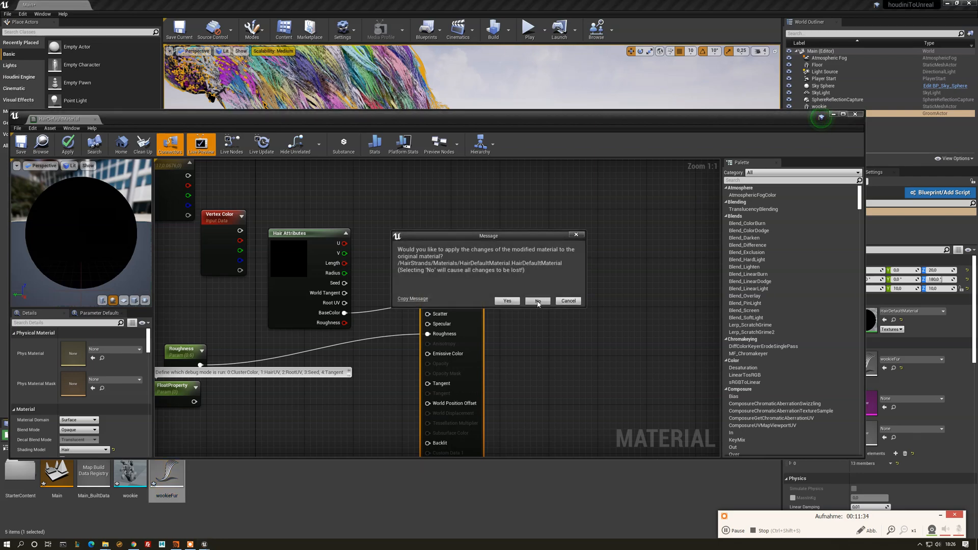
left_click(536, 302)
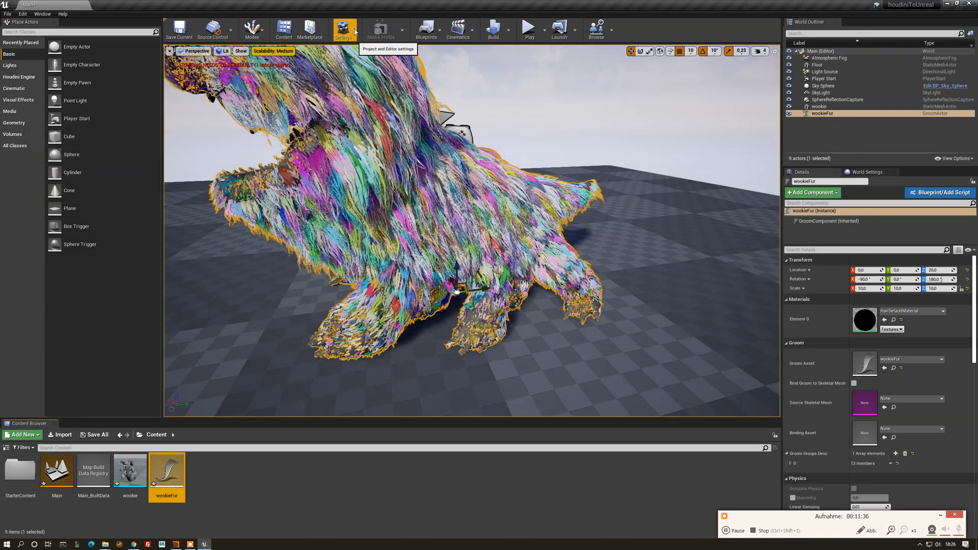
Bring up the Engine Scalability Settings from the toolbar Settings menu.
left_click(343, 30)
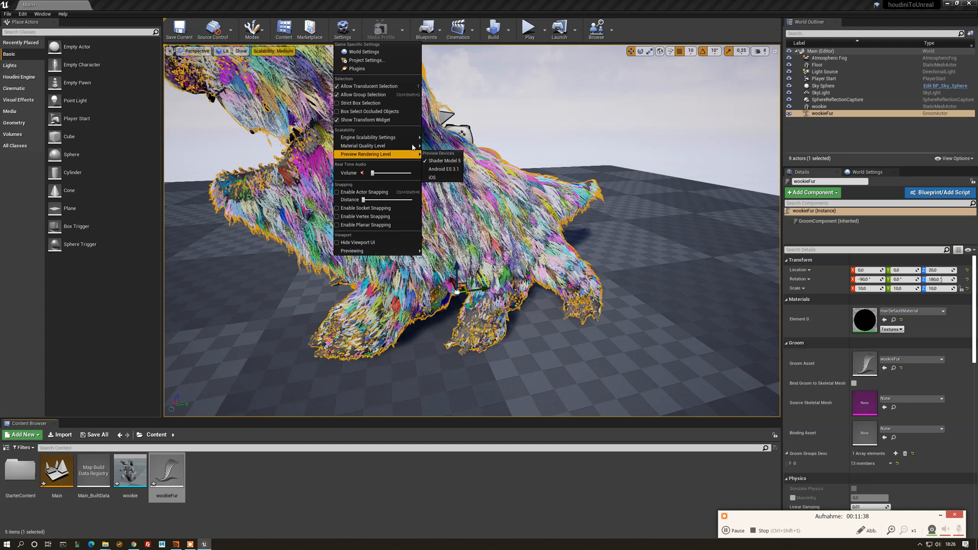
mouse_move(367, 136)
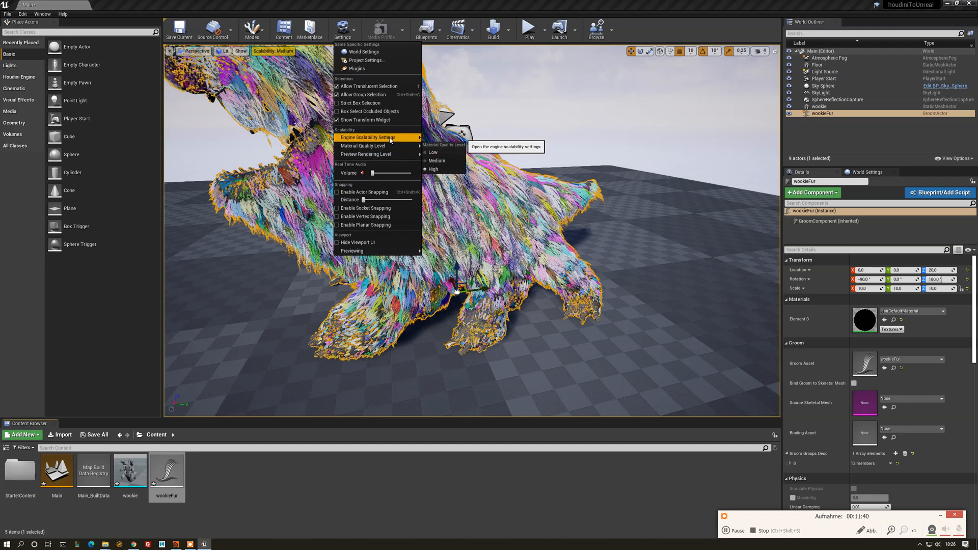